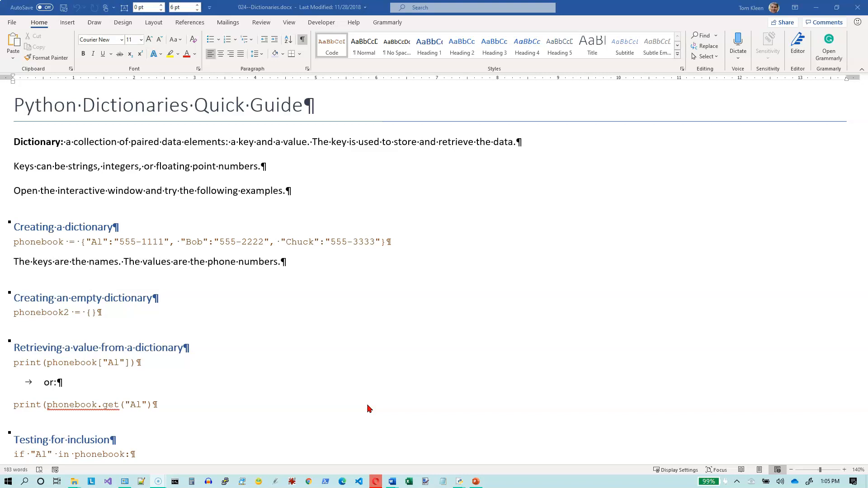
pyautogui.moveTo(202, 228)
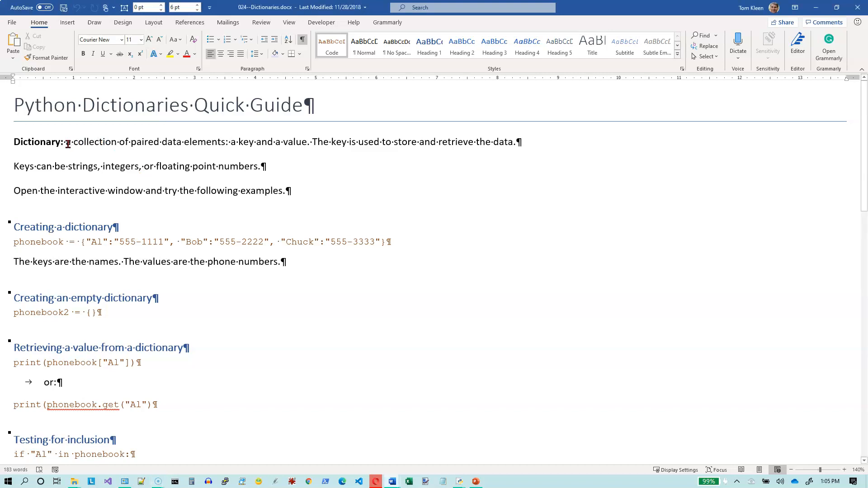
# - Highlight the dictionary definition, then enter a phonebook dict for Al, Bob and Chuck in IDLE
pyautogui.moveTo(66, 141); pyautogui.dragTo(226, 141)
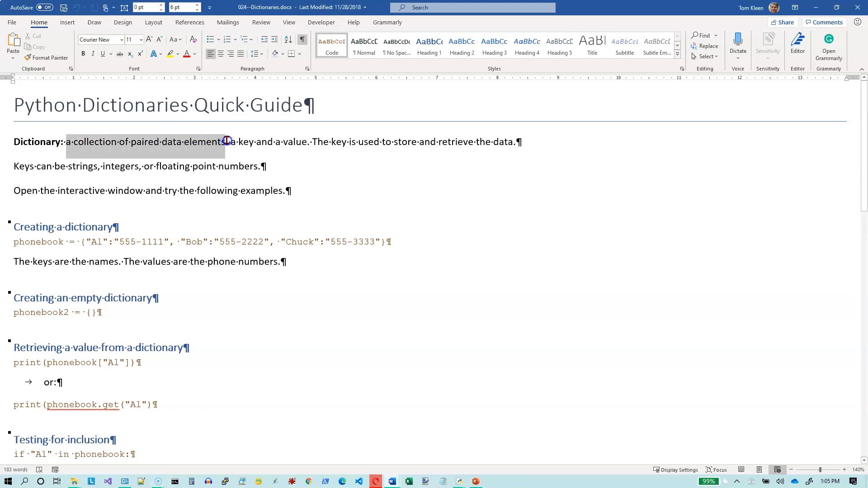
pyautogui.moveTo(66, 141); pyautogui.dragTo(225, 142)
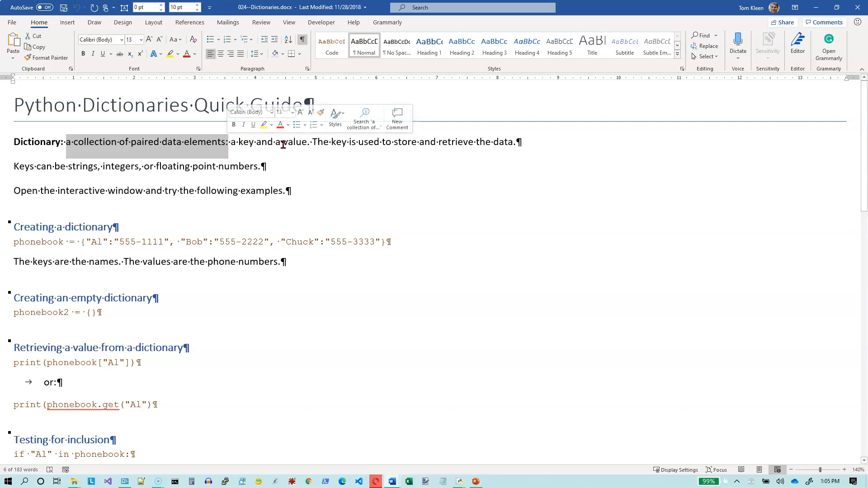
pyautogui.moveTo(318, 142)
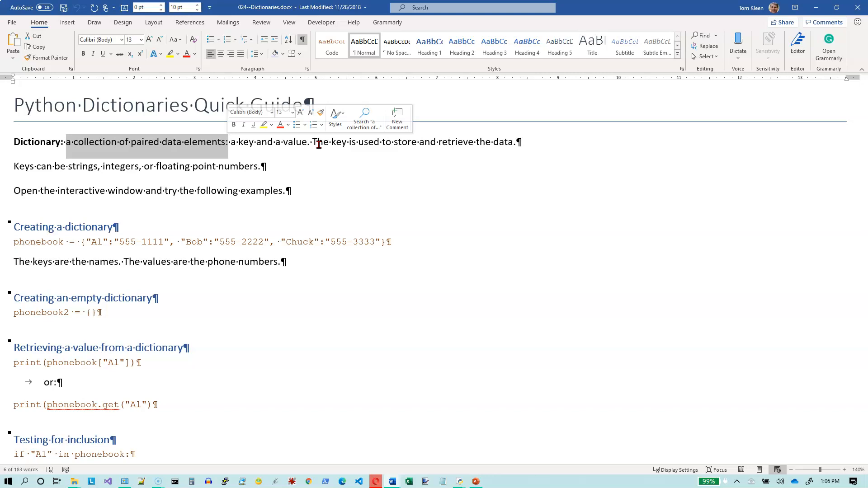
pyautogui.moveTo(17, 174)
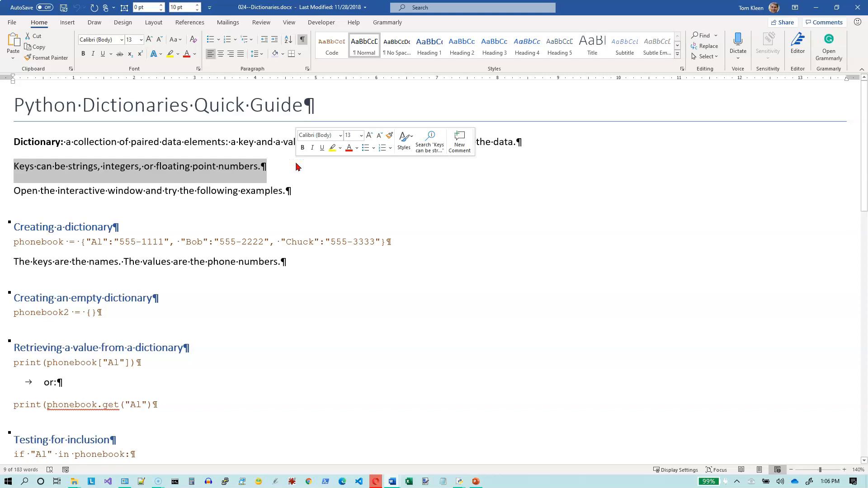
pyautogui.moveTo(129, 192)
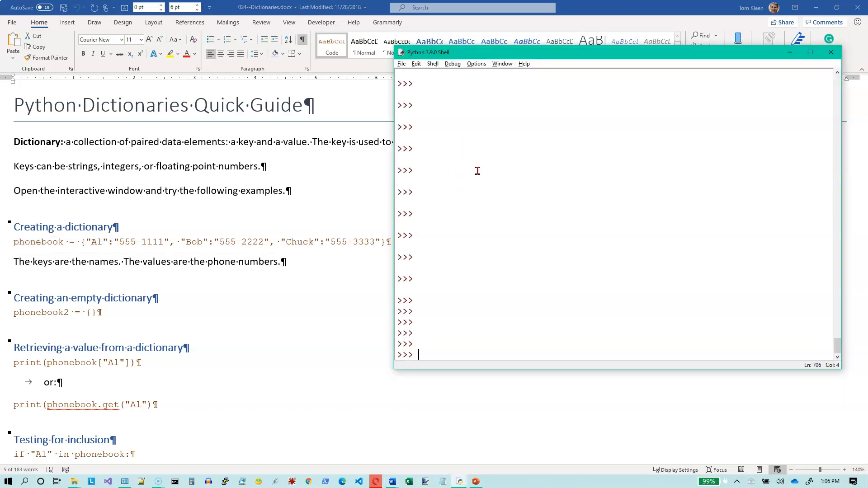
pyautogui.moveTo(486, 365)
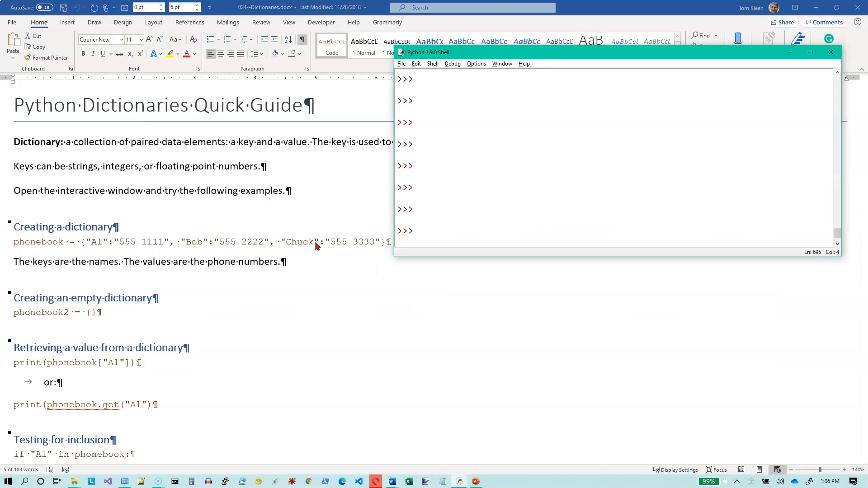
pyautogui.click(438, 231)
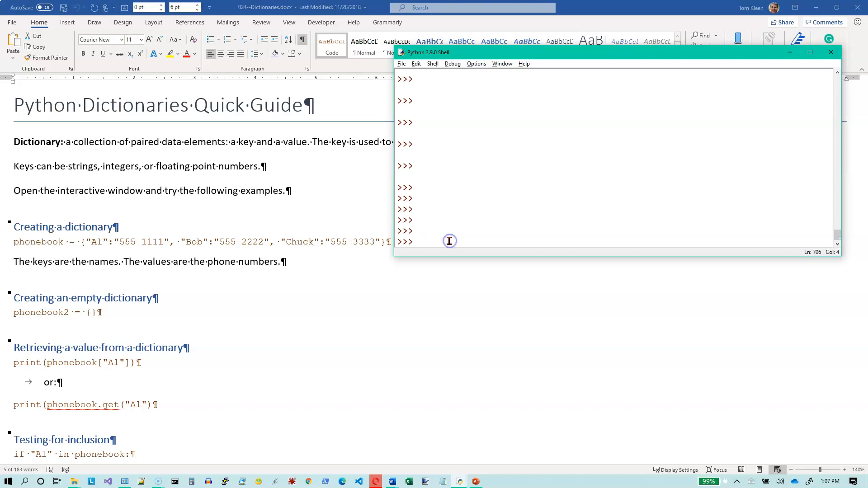
pyautogui.write('phonebook = {"Al":"555-1111", "Bob":"555-2222", "Chuck":"555-3333"}')
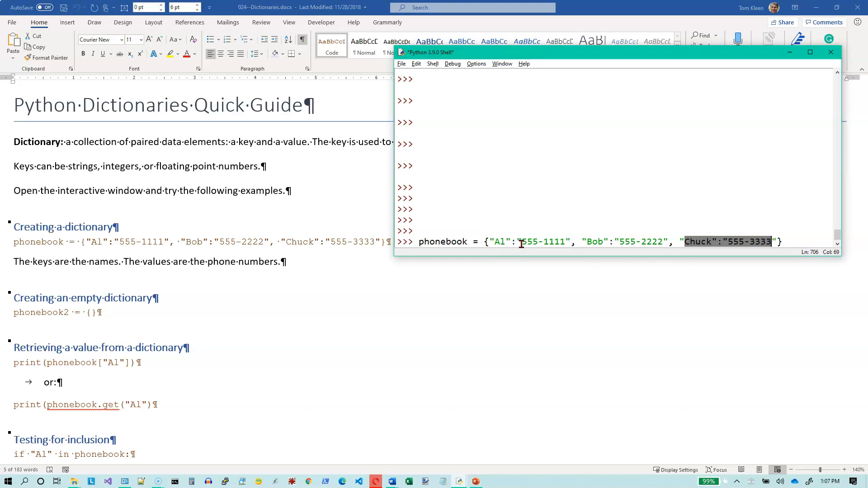
pyautogui.moveTo(528, 242)
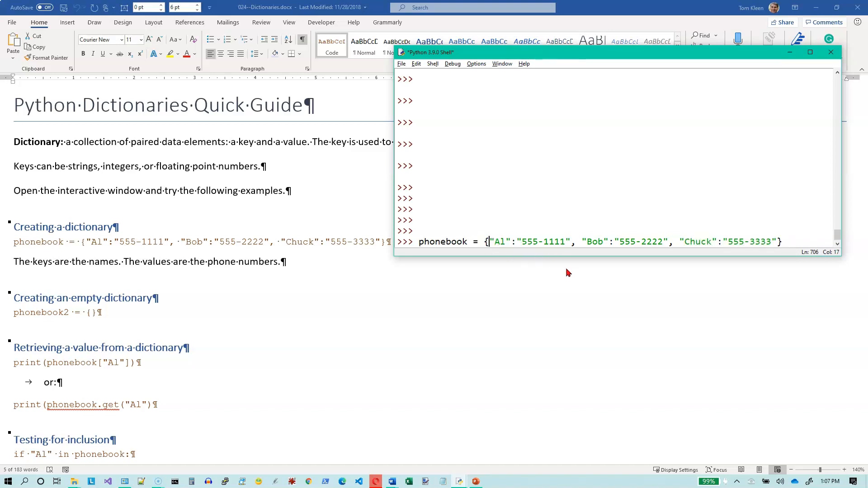
pyautogui.moveTo(570, 274)
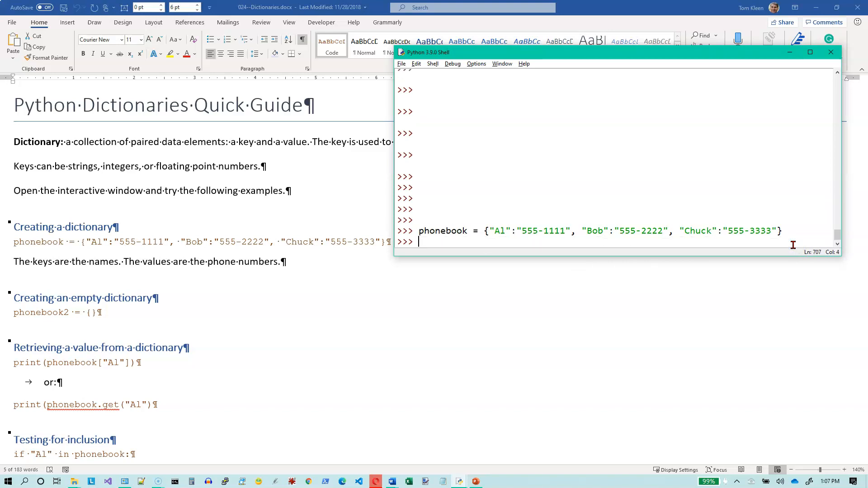
# - Display phonebook and look up phonebook['Al'], returning '555-1111'
pyautogui.write('phonebook')
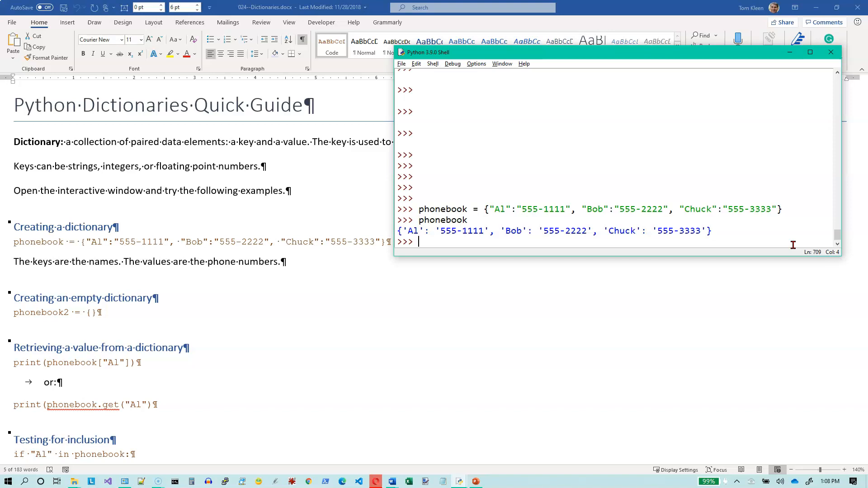
pyautogui.write('phone')
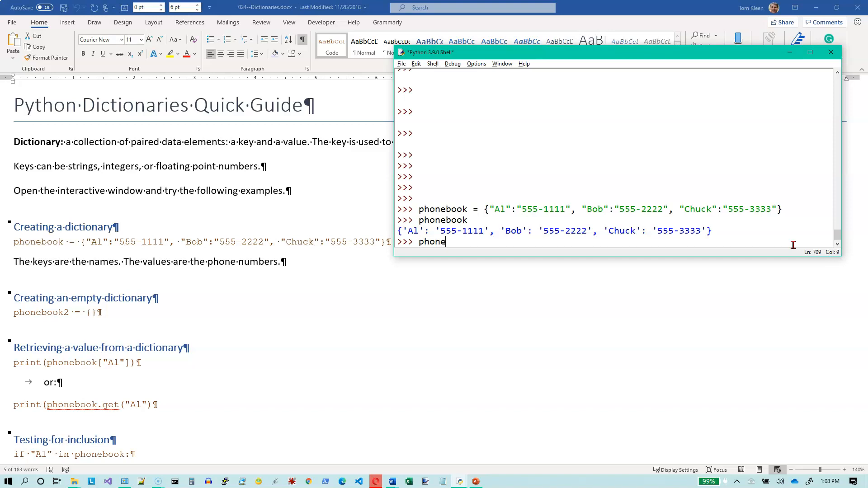
pyautogui.write('book[')
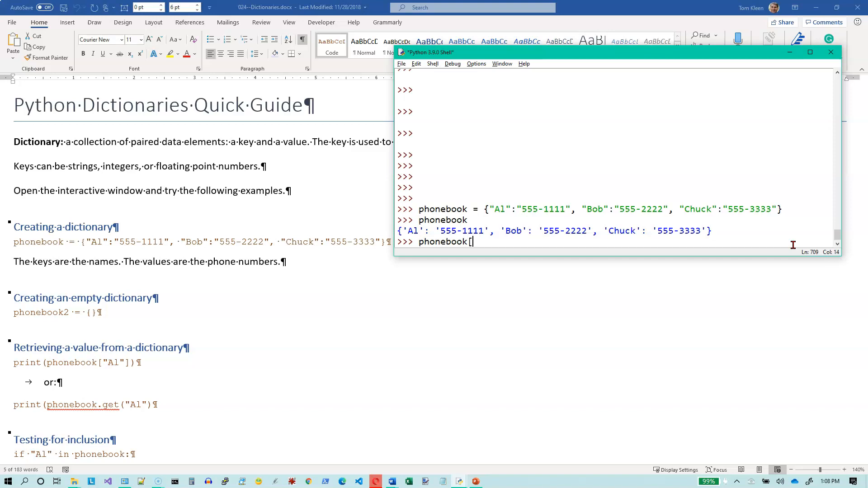
pyautogui.write("'Al'")
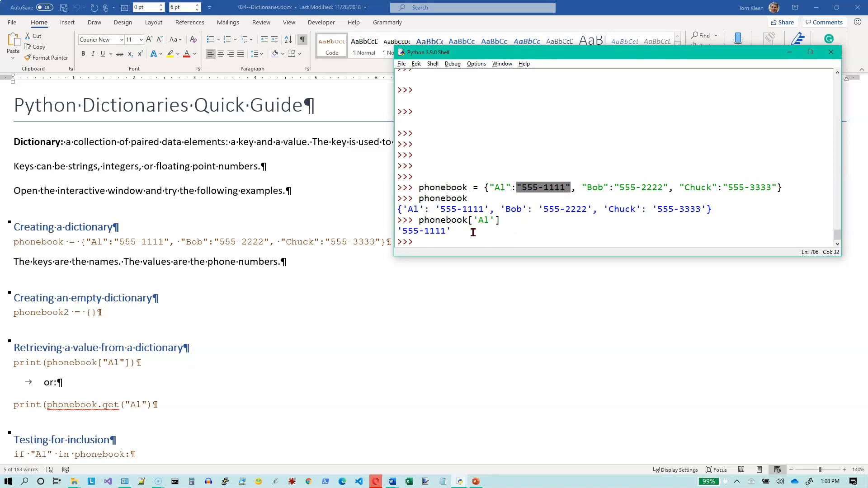
pyautogui.moveTo(541, 177)
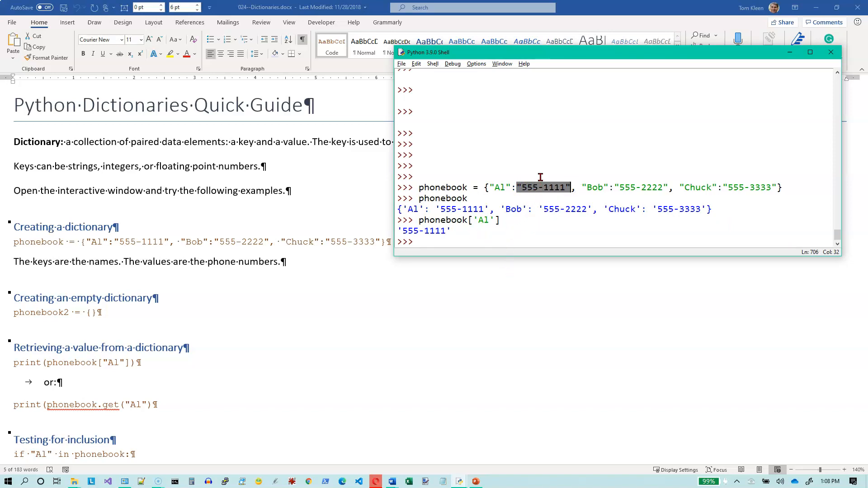
pyautogui.moveTo(497, 179)
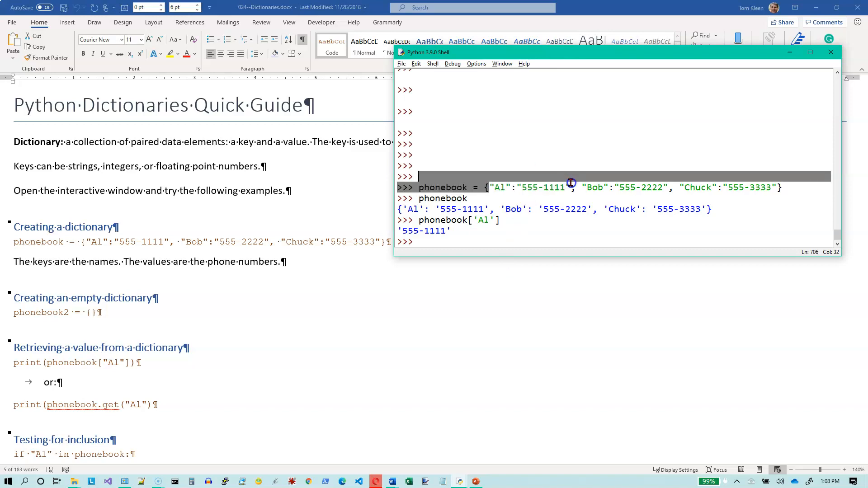
pyautogui.moveTo(576, 187); pyautogui.dragTo(664, 187)
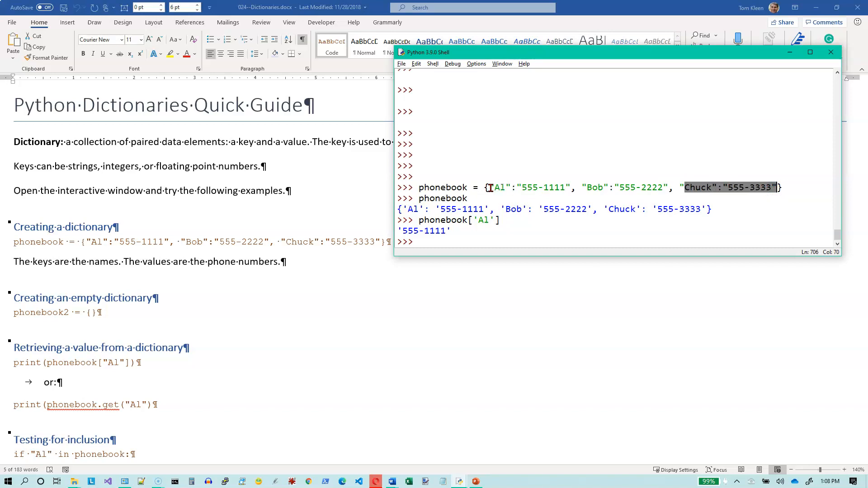
pyautogui.moveTo(508, 209)
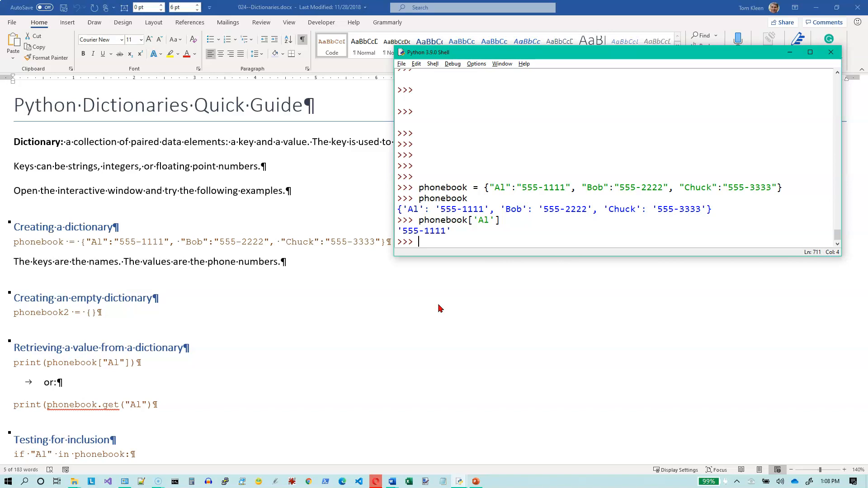
# - Test 'Al', '555-1111' and 'al' in phonebook: True, False, False
pyautogui.scroll(-3)
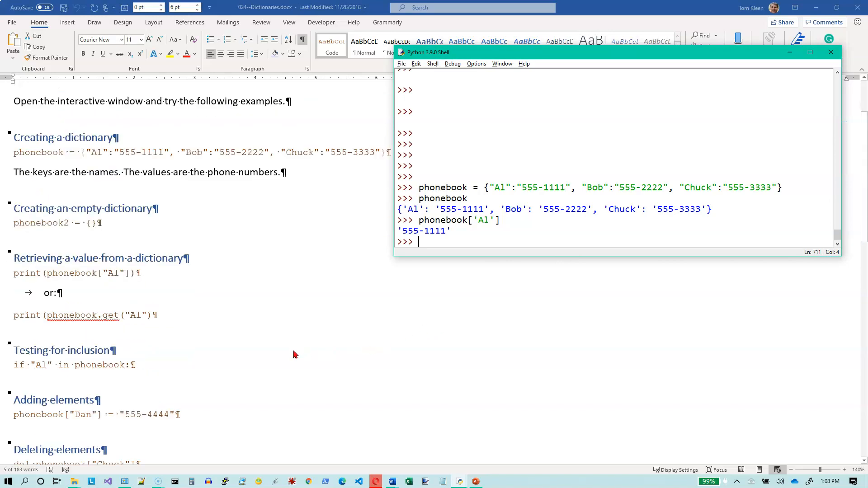
pyautogui.scroll(-3)
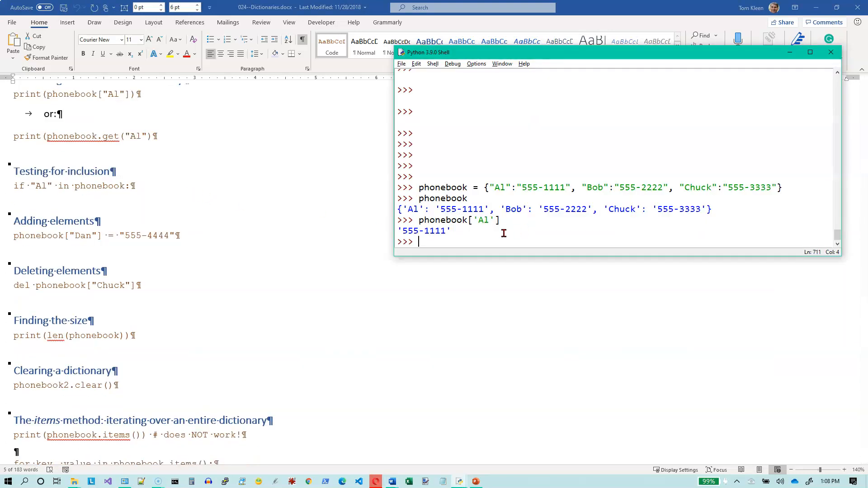
pyautogui.moveTo(488, 238)
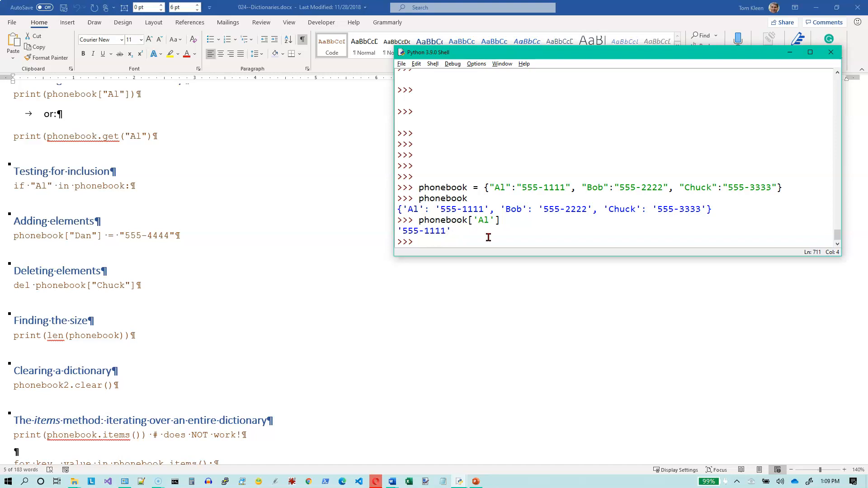
pyautogui.write("'Al'")
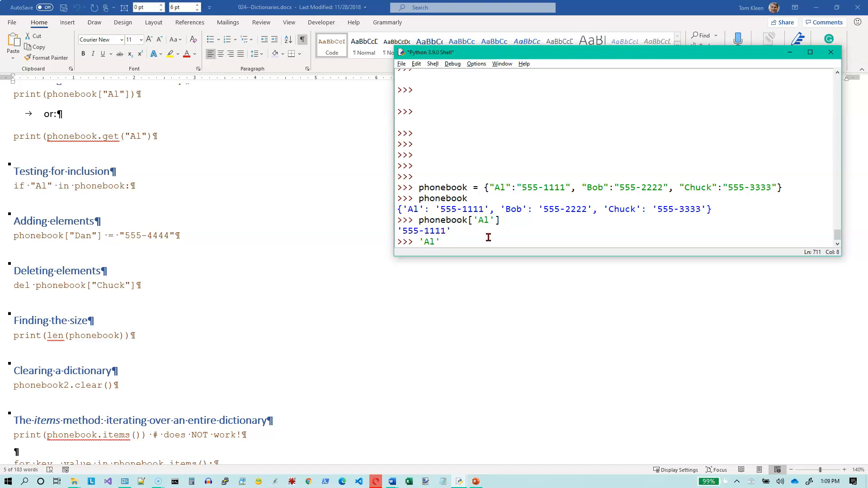
pyautogui.write('in phonebook')
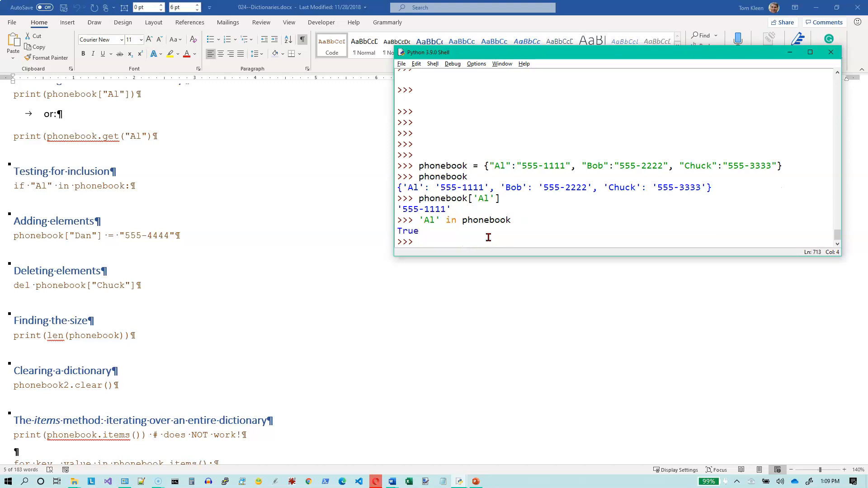
pyautogui.write("'")
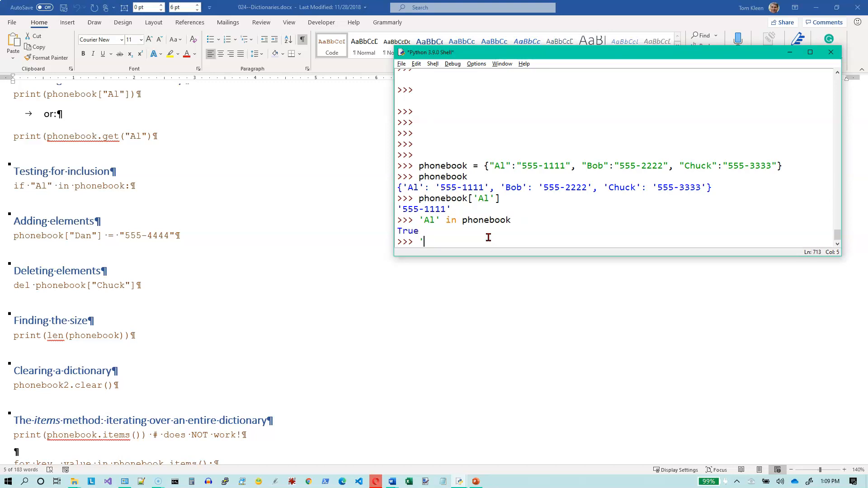
pyautogui.write("555-1111' in")
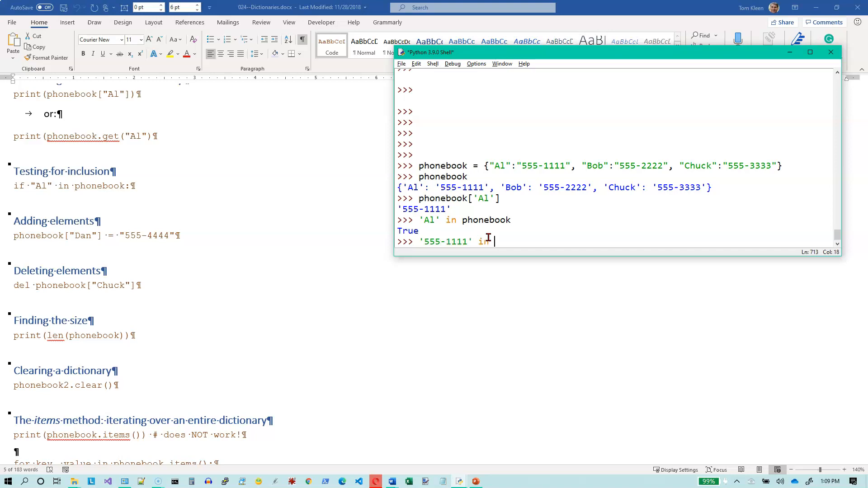
pyautogui.write('phoneb')
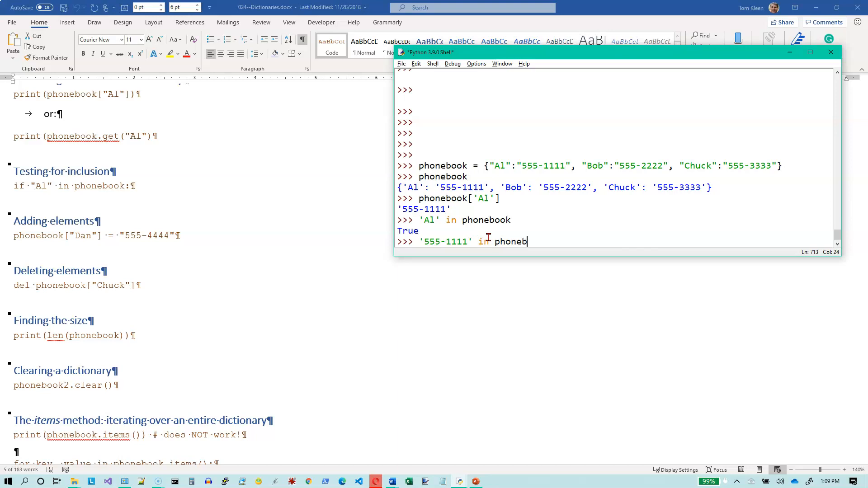
pyautogui.write('ook')
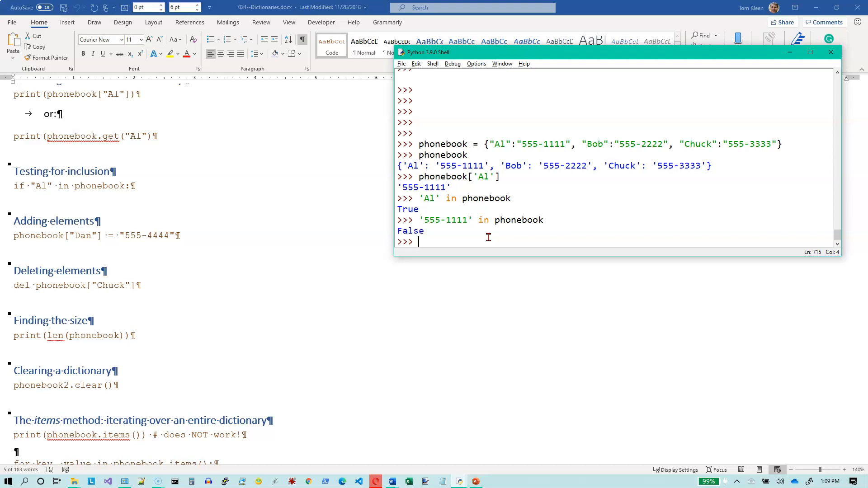
pyautogui.write("'al' in")
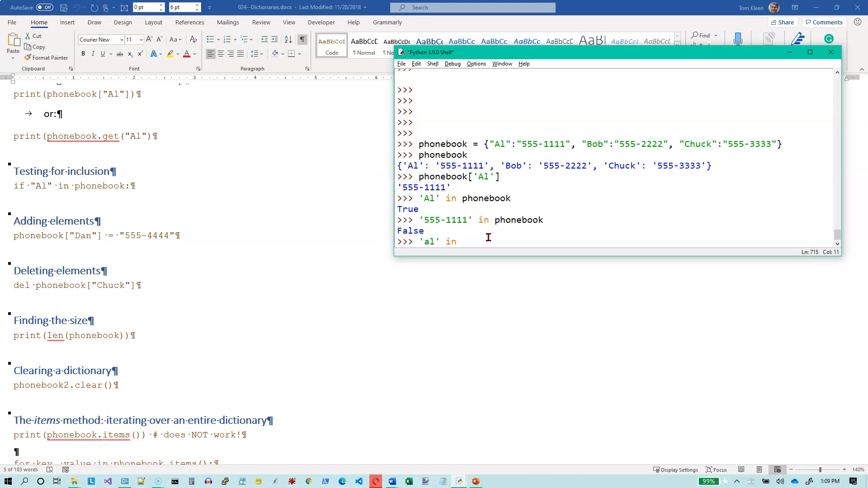
pyautogui.write('phone')
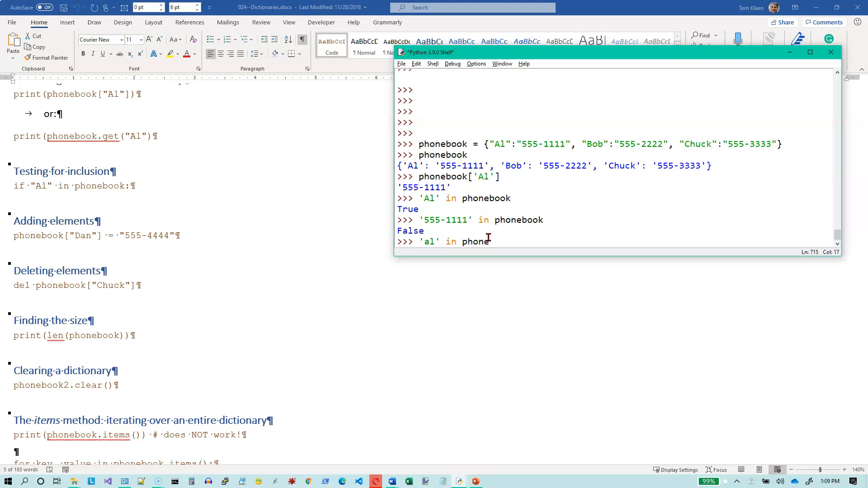
pyautogui.write('book')
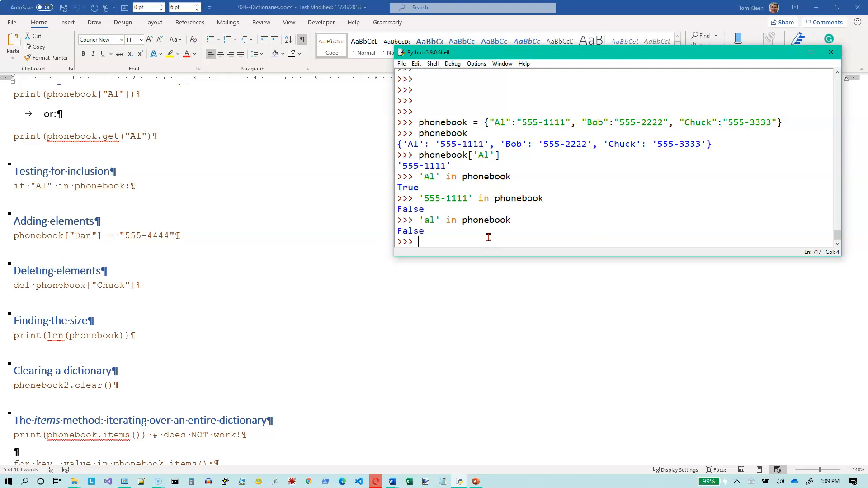
# - Assign phonebook["Dan"] = "555-4444" and erase the stray 'if'
pyautogui.write('phone')
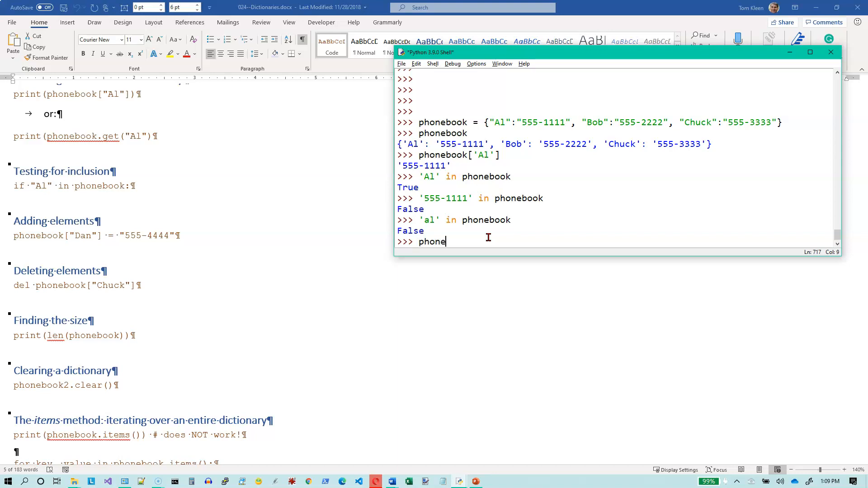
pyautogui.write('book[')
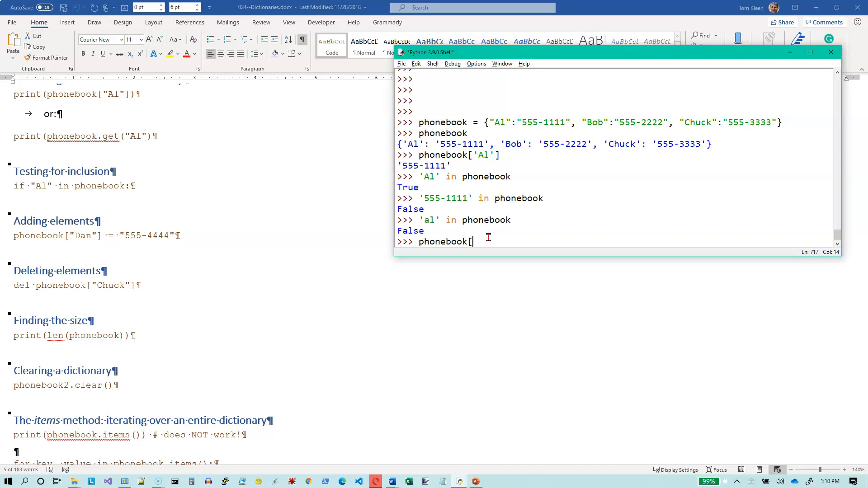
pyautogui.write('"')
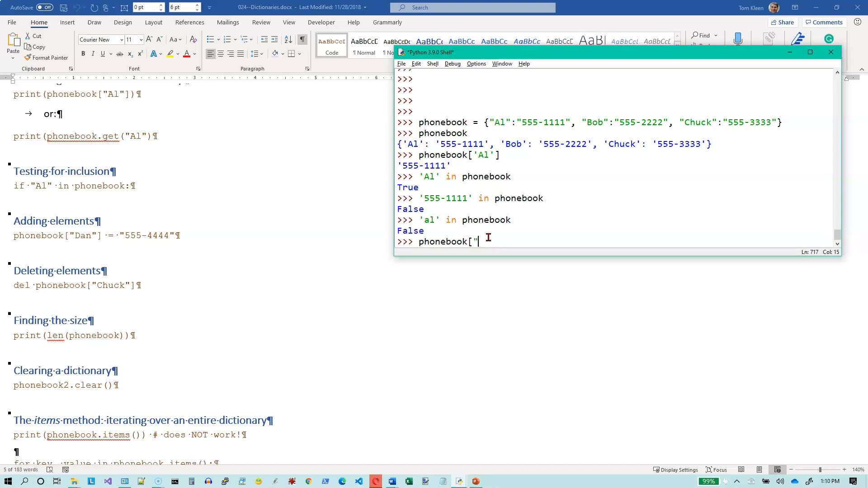
pyautogui.write('Dan"')
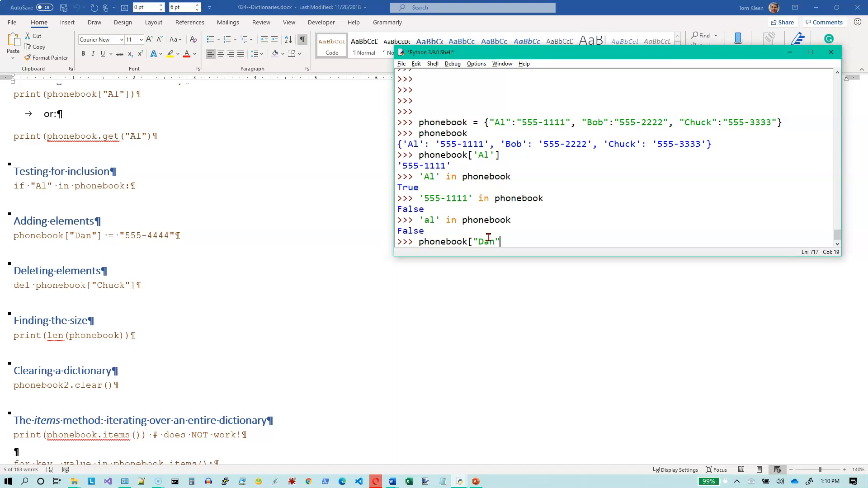
pyautogui.write(']')
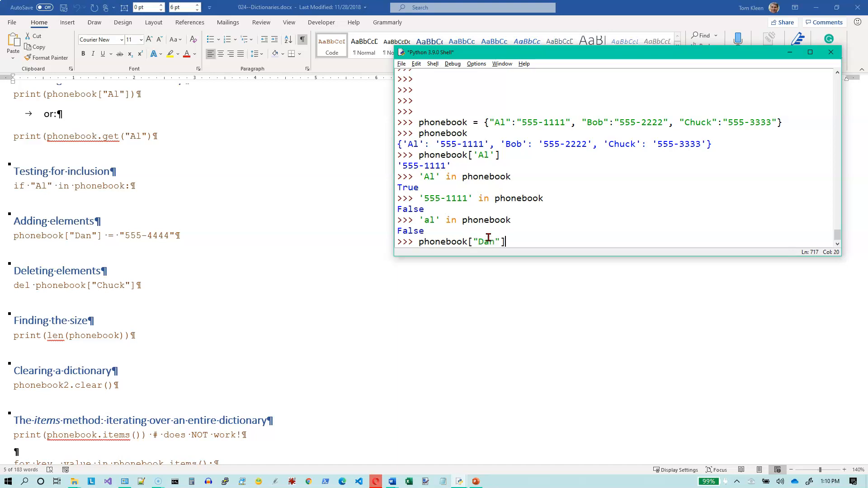
pyautogui.write('=')
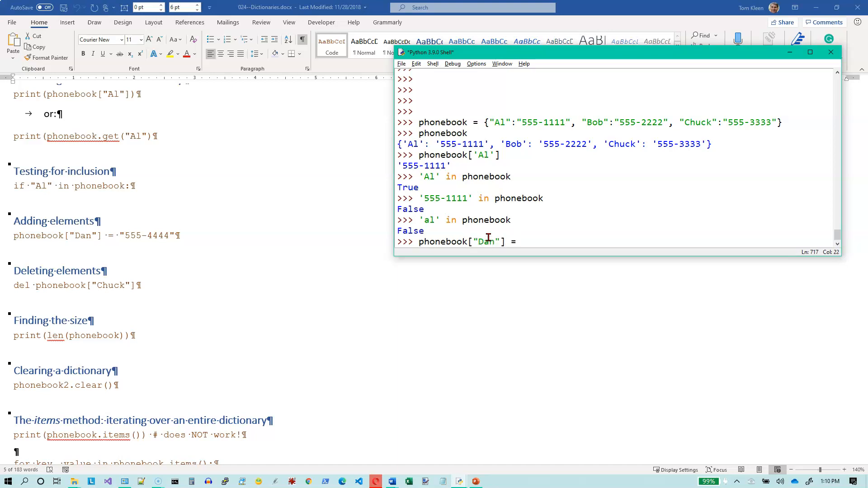
pyautogui.write('"')
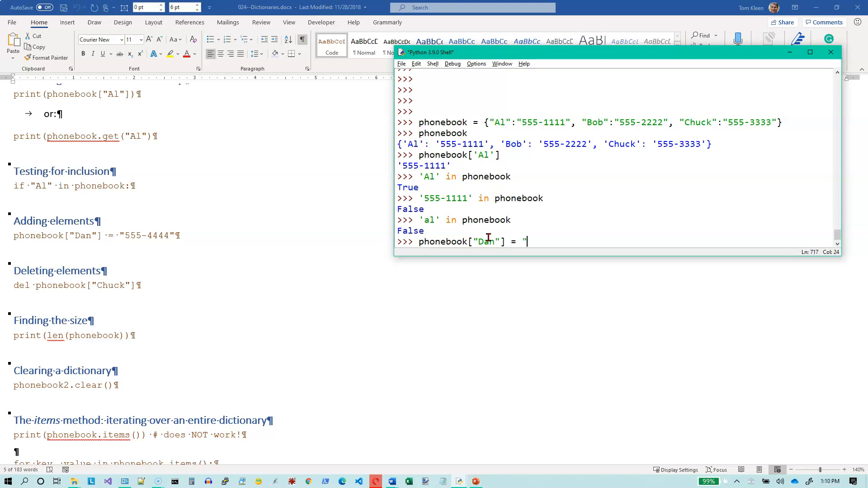
pyautogui.write('555=')
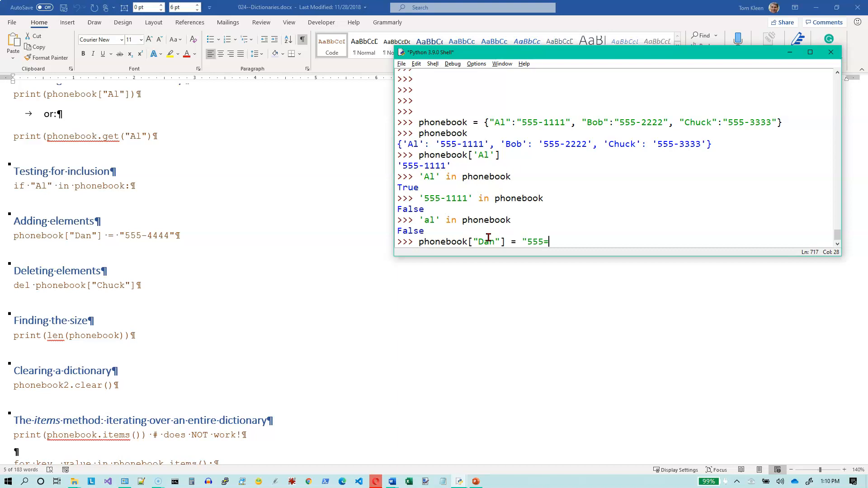
pyautogui.write('4444"')
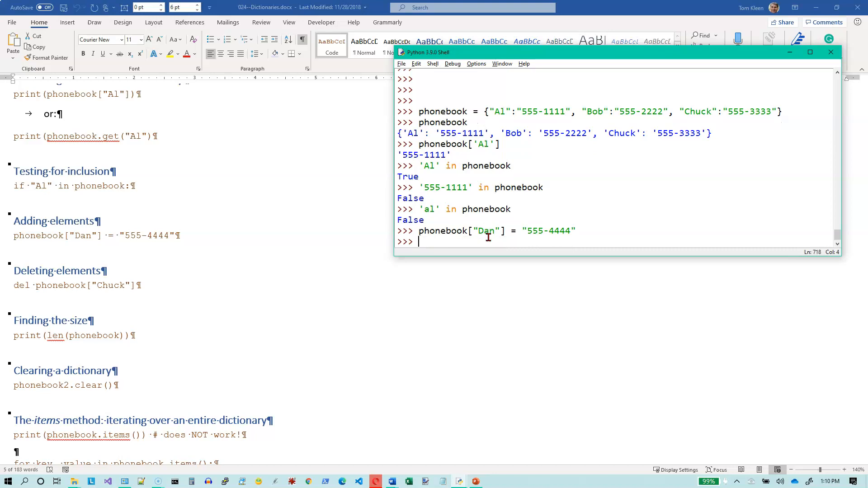
pyautogui.write('if')
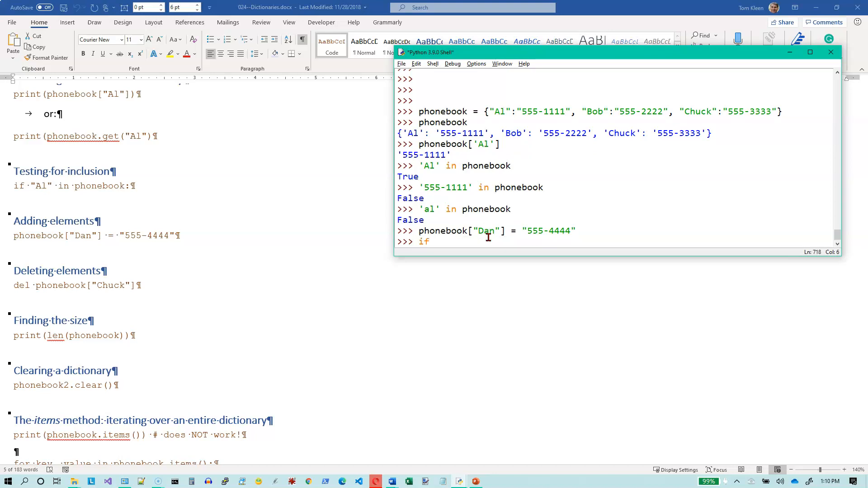
pyautogui.press('Backspace')
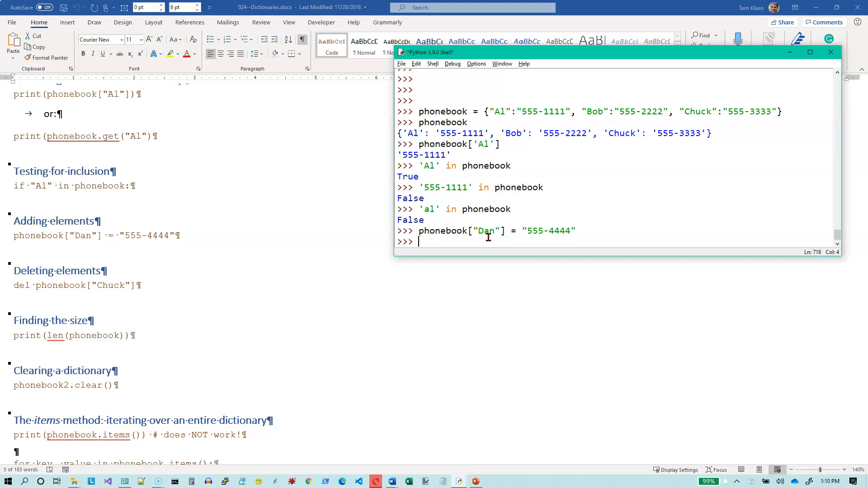
pyautogui.moveTo(368, 219)
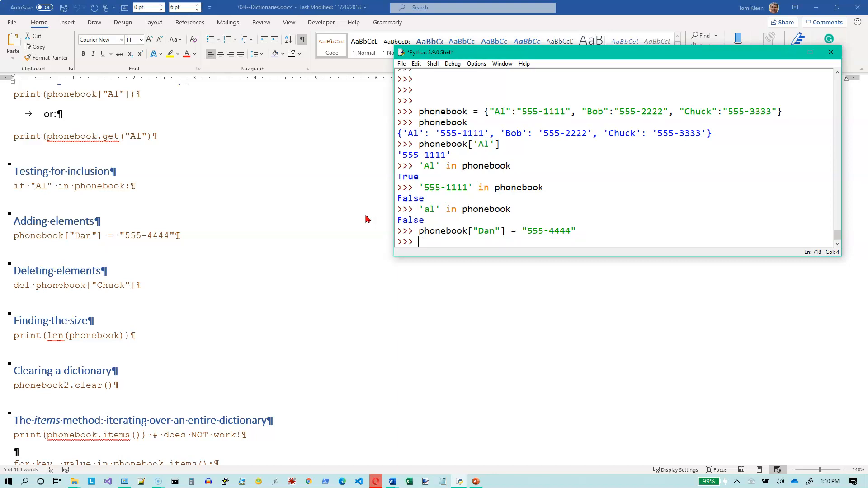
# - Check 'Dan' in phonebook is True and len(phonebook) returns 4
pyautogui.write("'dan' in")
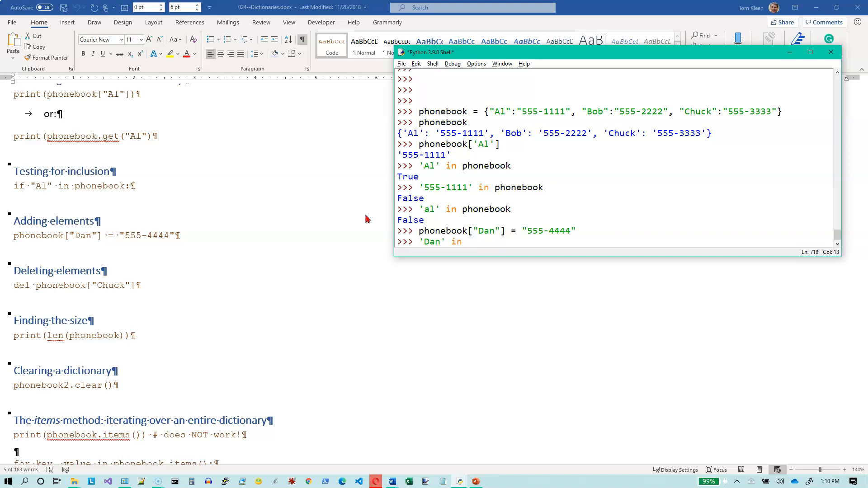
pyautogui.write('phonebook')
pyautogui.write('l')
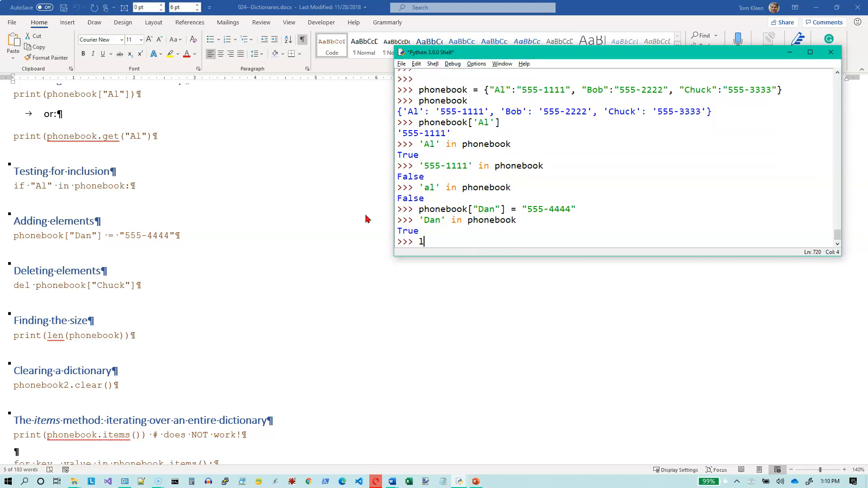
pyautogui.write('en(')
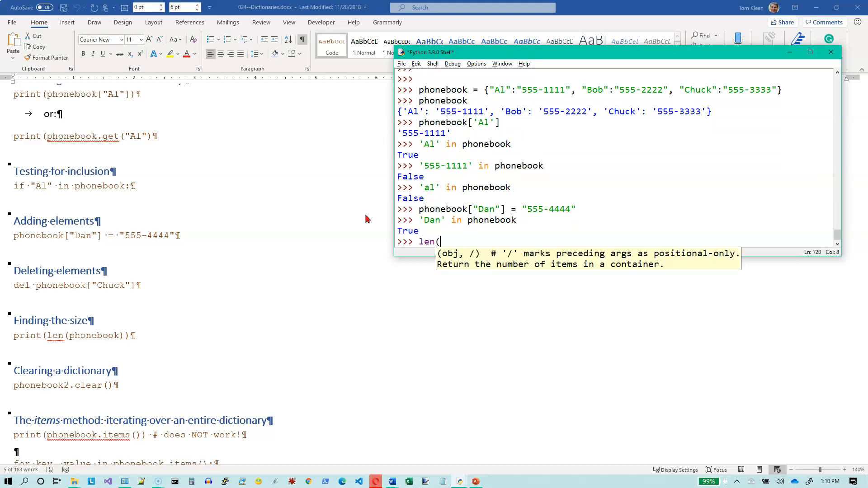
pyautogui.write('phon')
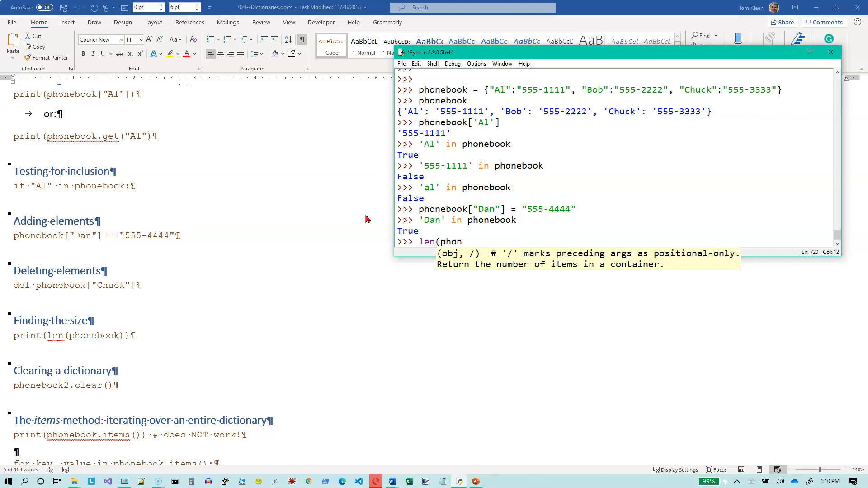
pyautogui.write('ebook')
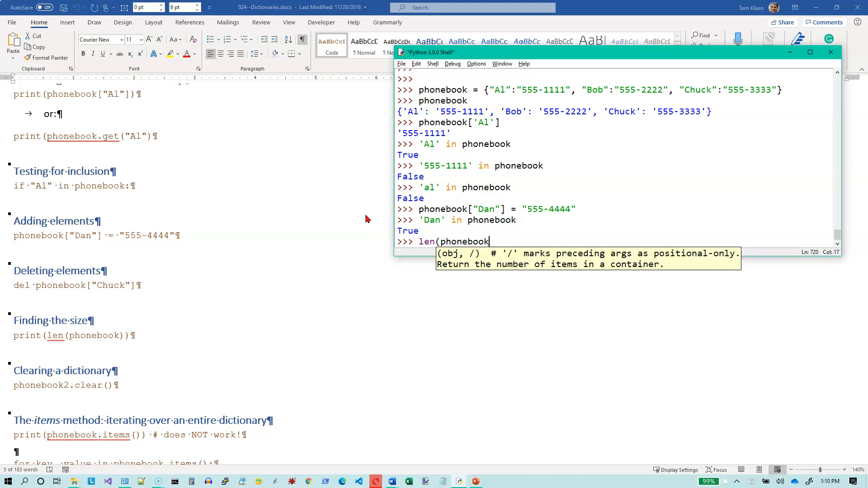
pyautogui.write(')')
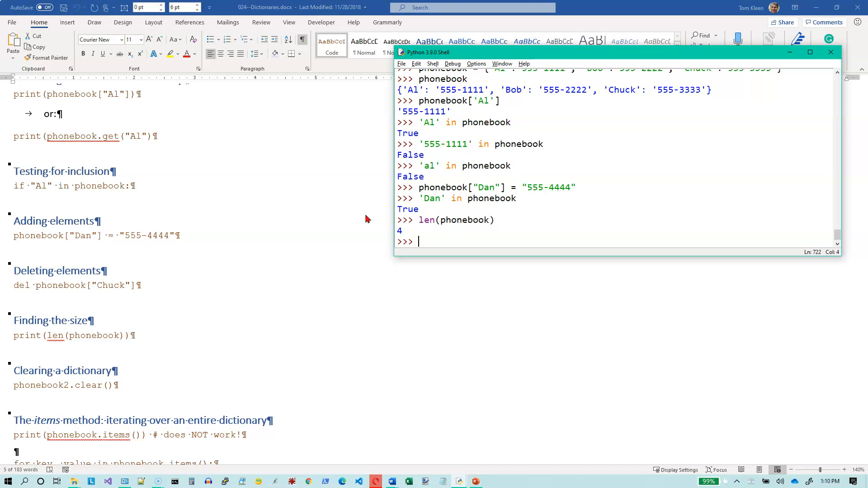
# - Run del phonebook['Chuck'] and confirm len(phonebook) returns 3
pyautogui.write('del')
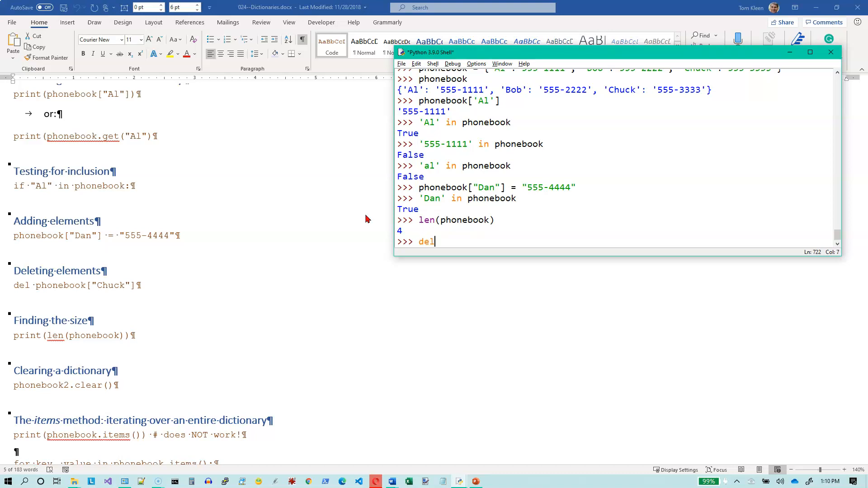
pyautogui.write('phoone')
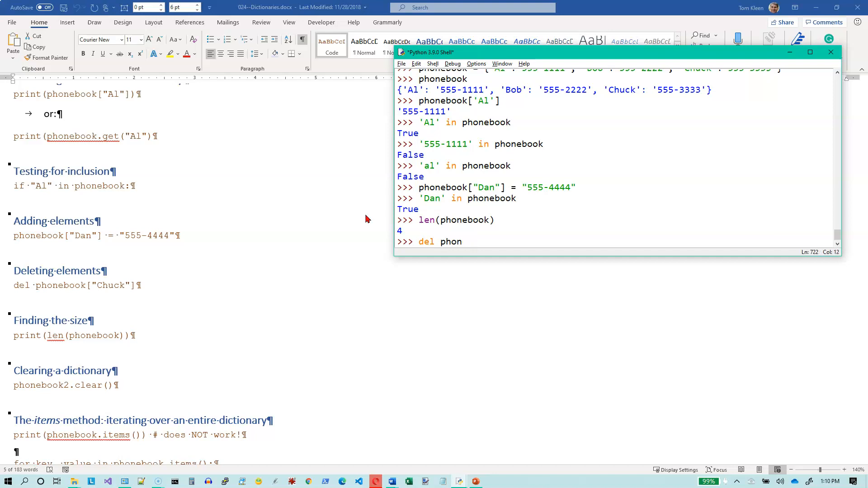
pyautogui.write("ebook['")
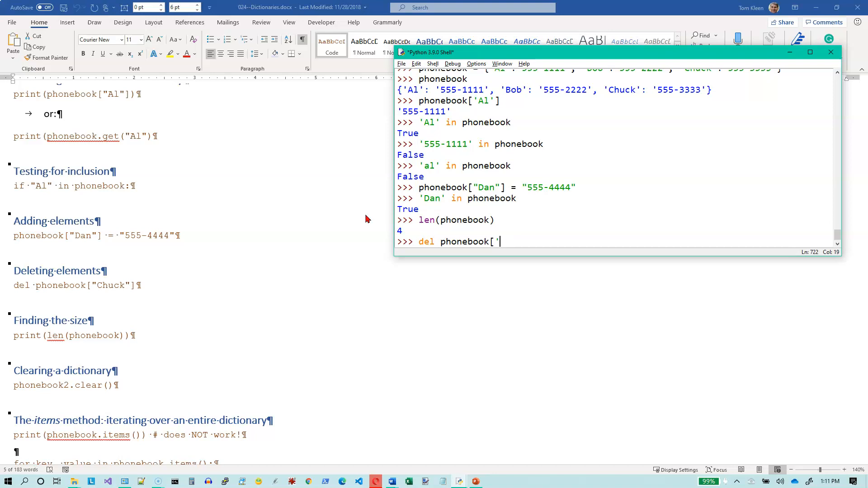
pyautogui.write('Chu')
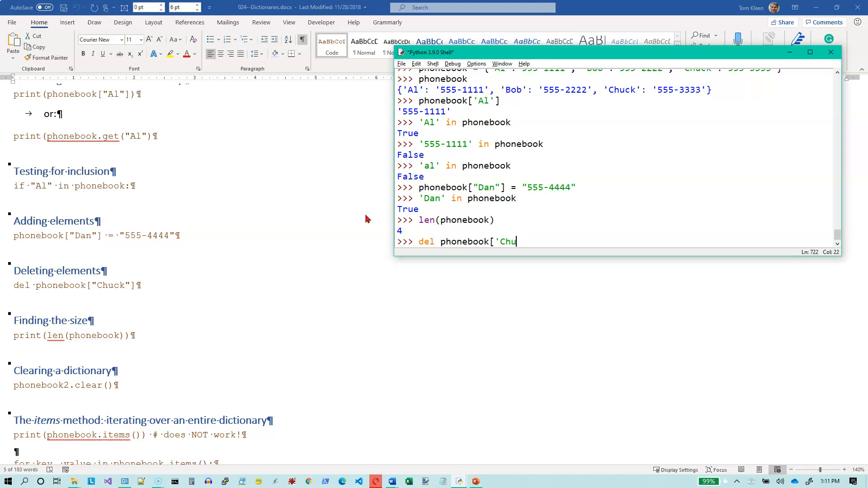
pyautogui.write("ck']")
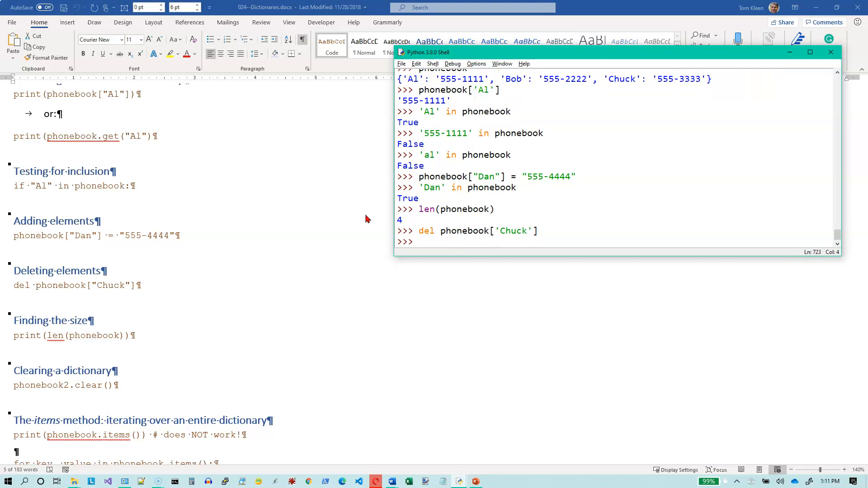
pyautogui.write('len')
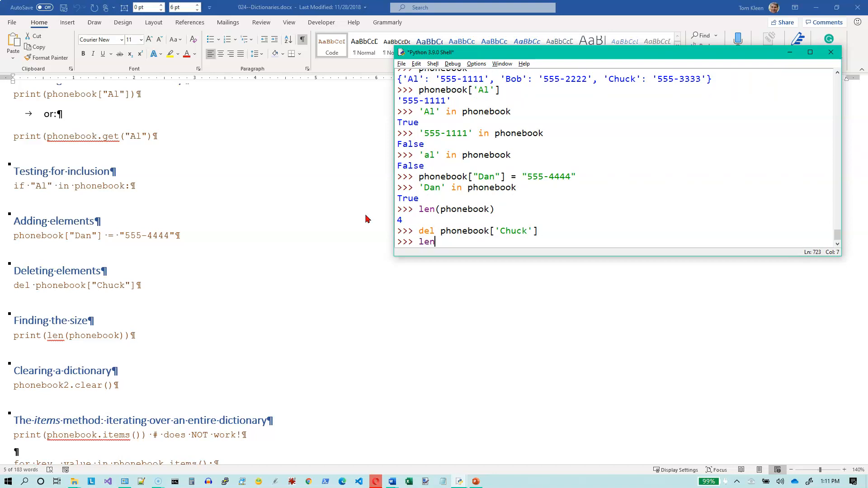
pyautogui.write('(phoe')
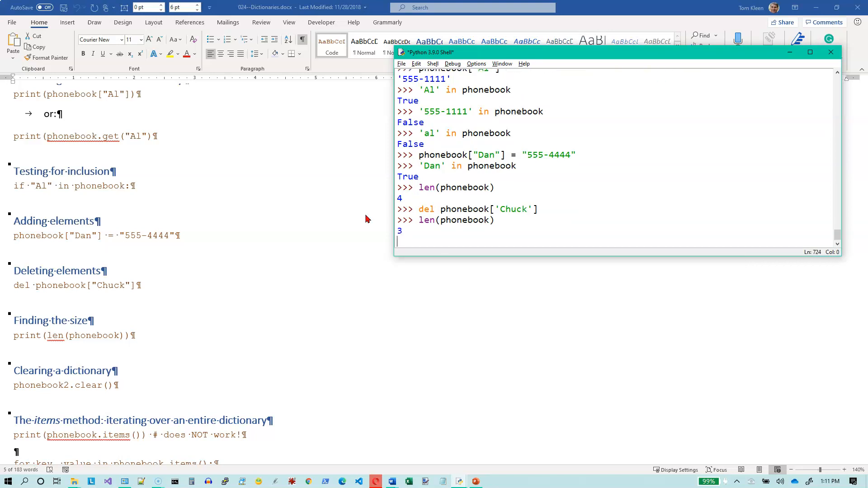
pyautogui.press('Return')
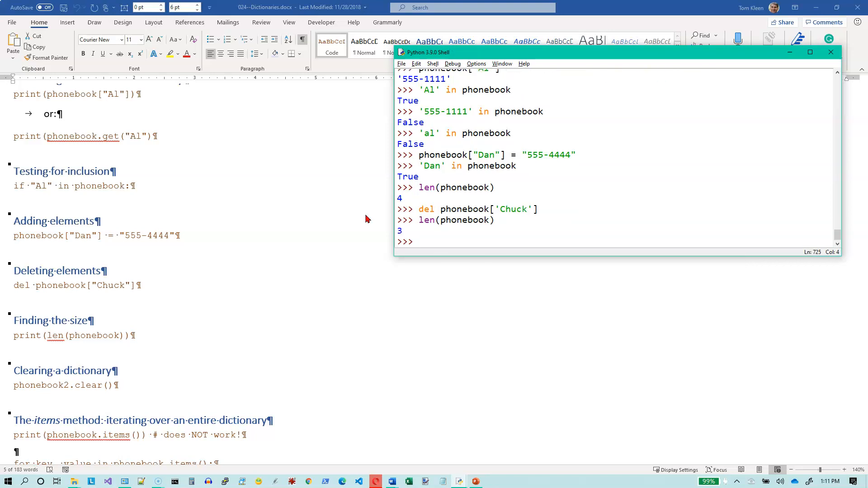
pyautogui.write('phon')
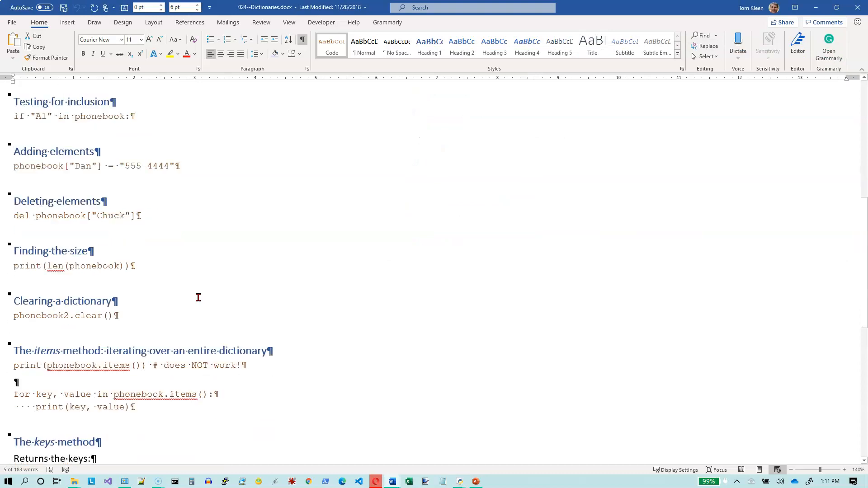
# - Scroll the Word guide down to the items, keys and values sections
pyautogui.scroll(-3)
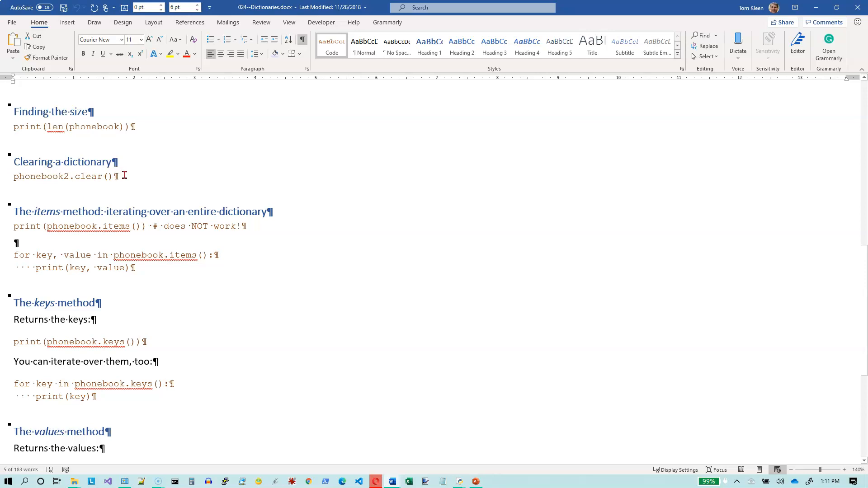
pyautogui.moveTo(127, 180)
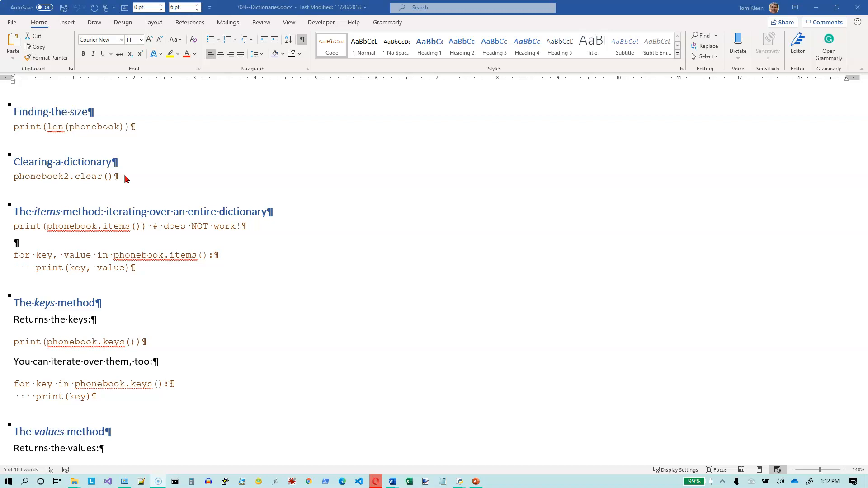
pyautogui.moveTo(115, 187)
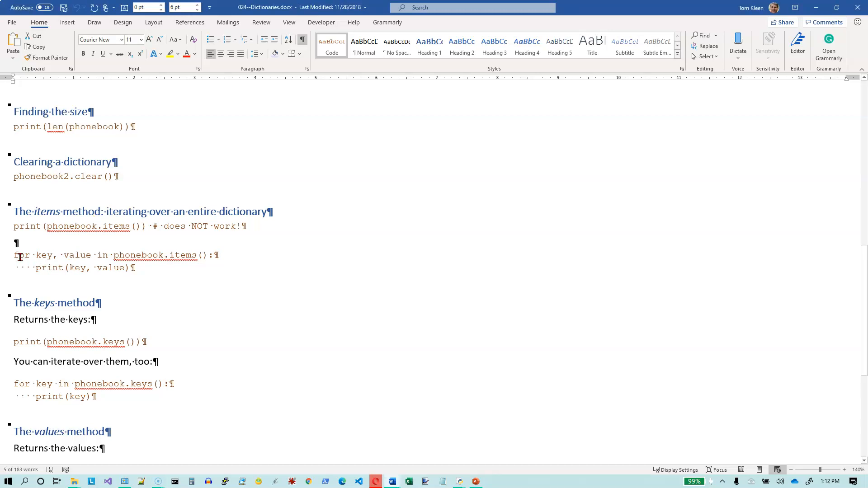
# - Select the two-line 'for key, value in phonebook.items():' example in Word
pyautogui.moveTo(14, 255); pyautogui.dragTo(135, 268)
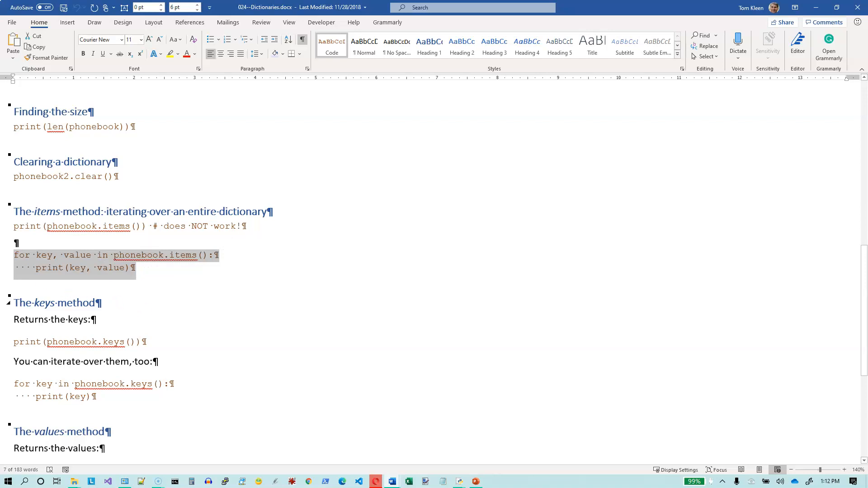
pyautogui.moveTo(57, 266)
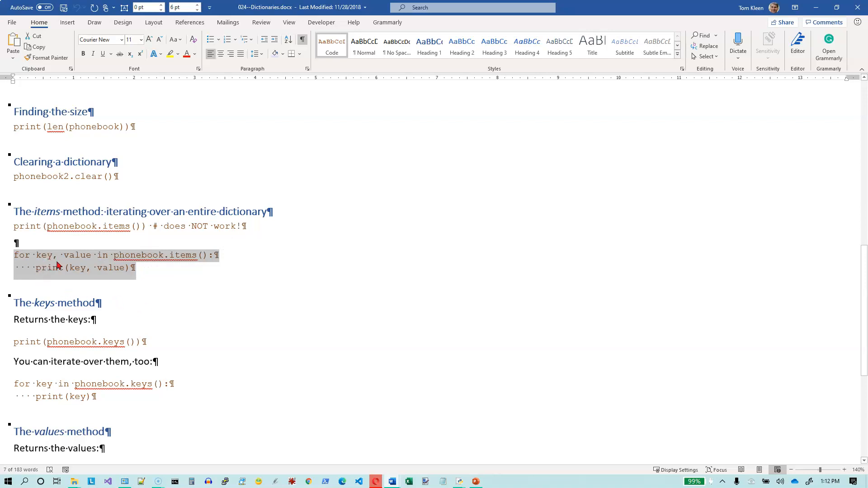
pyautogui.moveTo(47, 261)
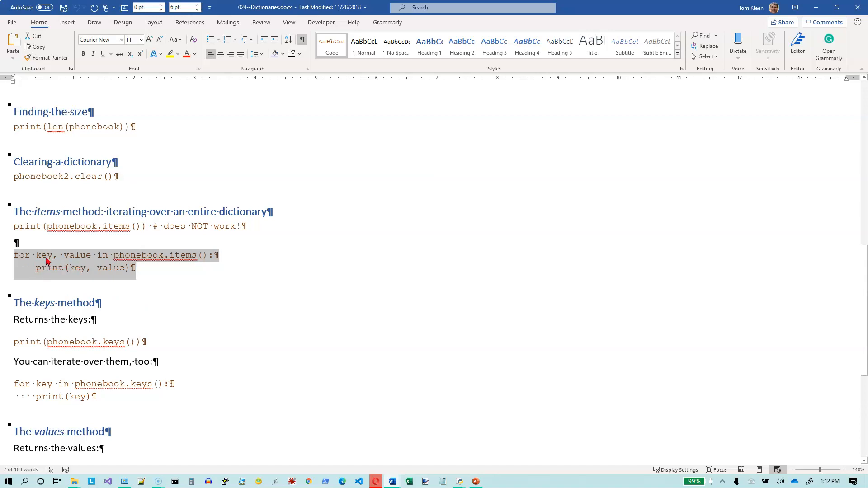
pyautogui.moveTo(78, 260)
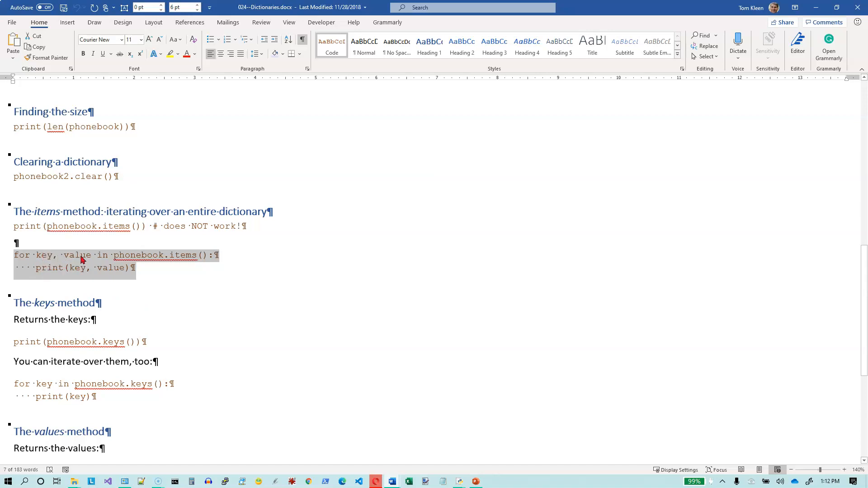
pyautogui.moveTo(45, 258)
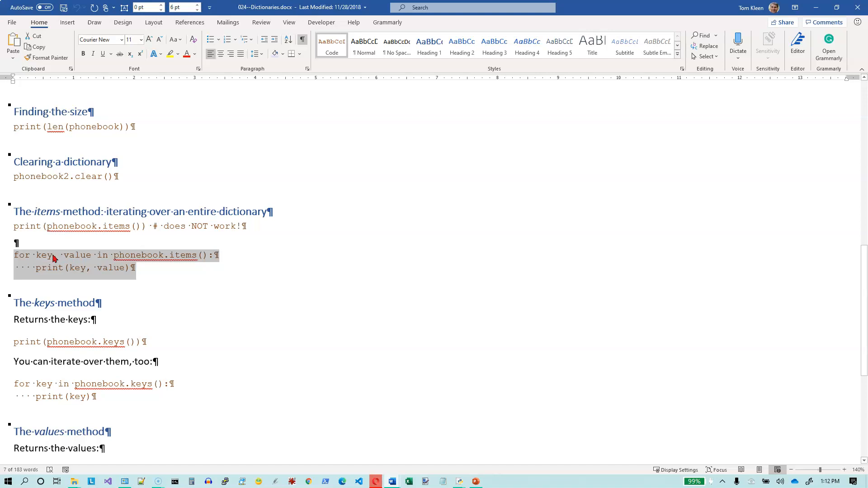
pyautogui.moveTo(74, 260)
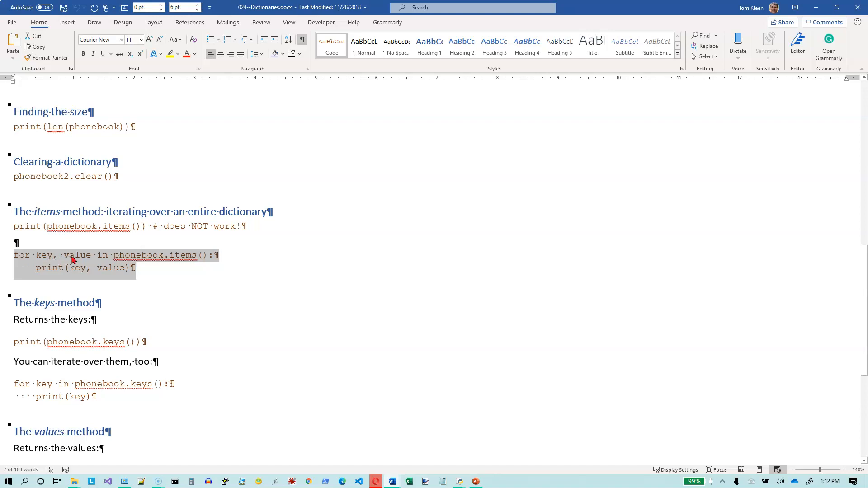
pyautogui.moveTo(49, 257)
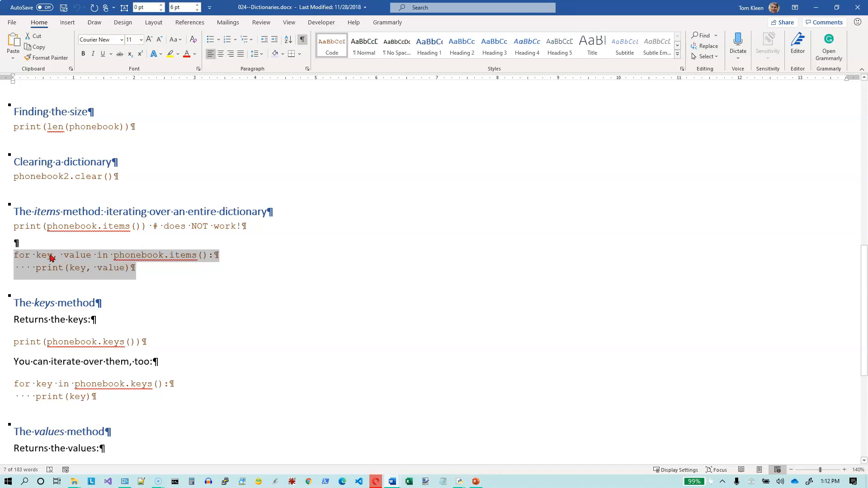
pyautogui.moveTo(78, 267)
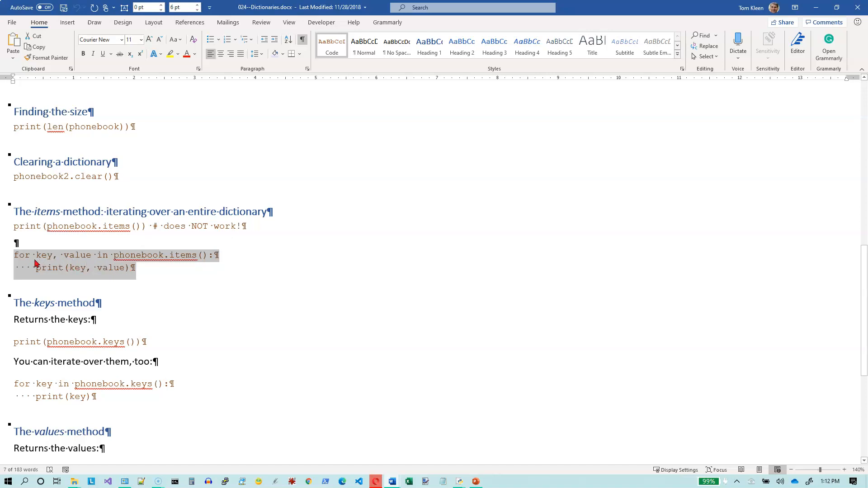
pyautogui.moveTo(322, 279)
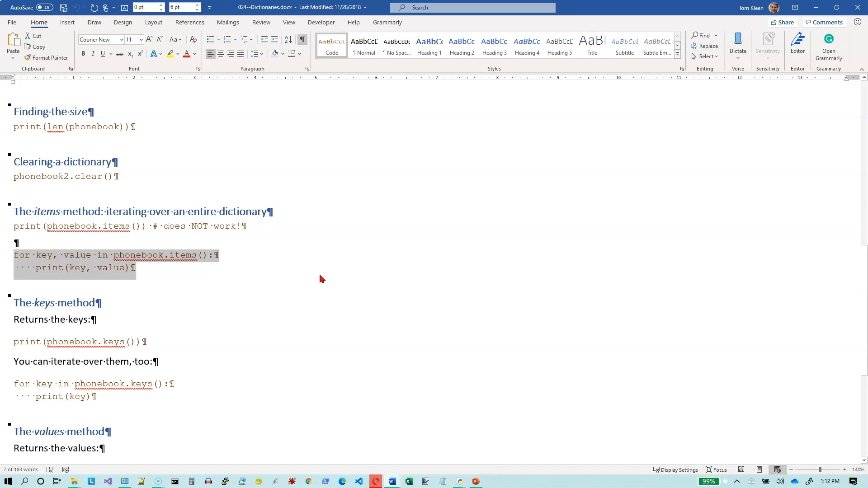
pyautogui.moveTo(328, 283)
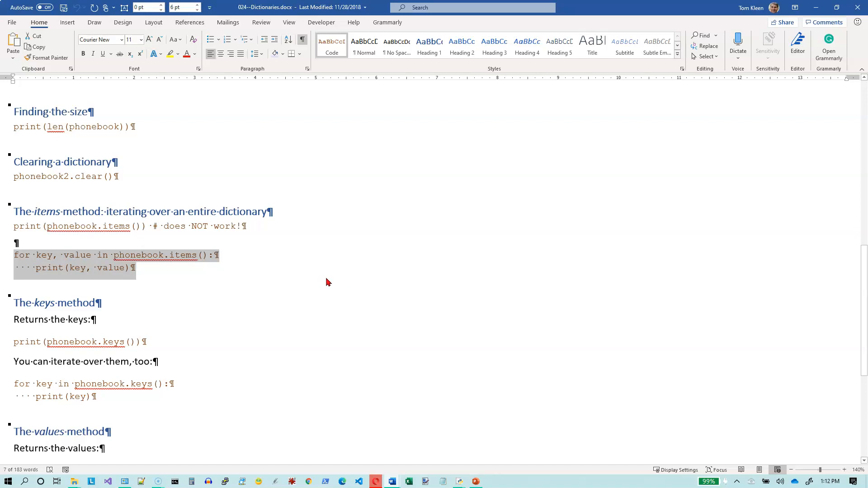
pyautogui.click(331, 284)
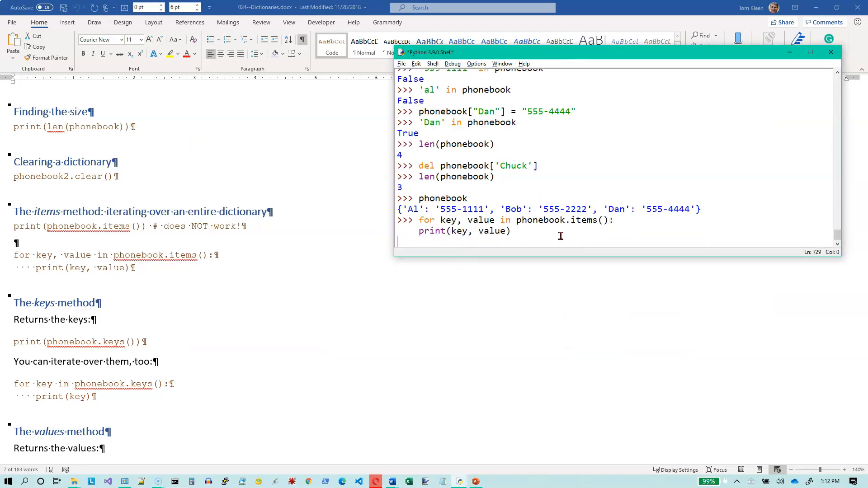
pyautogui.moveTo(589, 236)
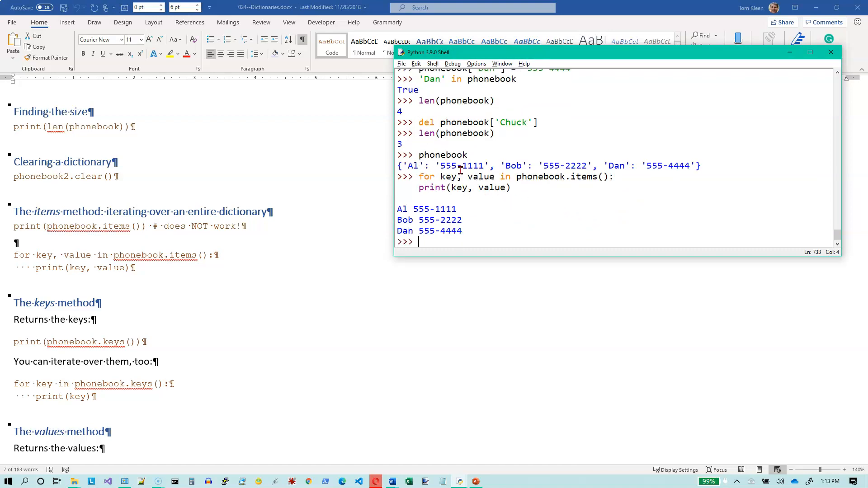
pyautogui.moveTo(453, 161)
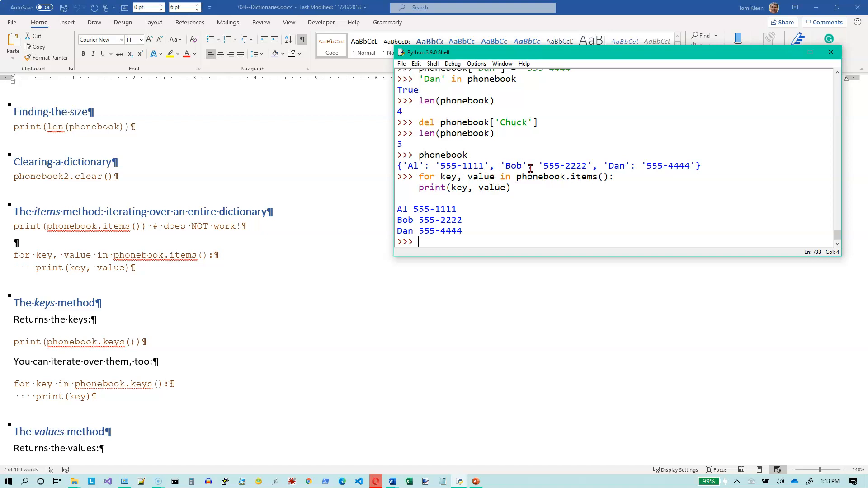
pyautogui.moveTo(628, 172)
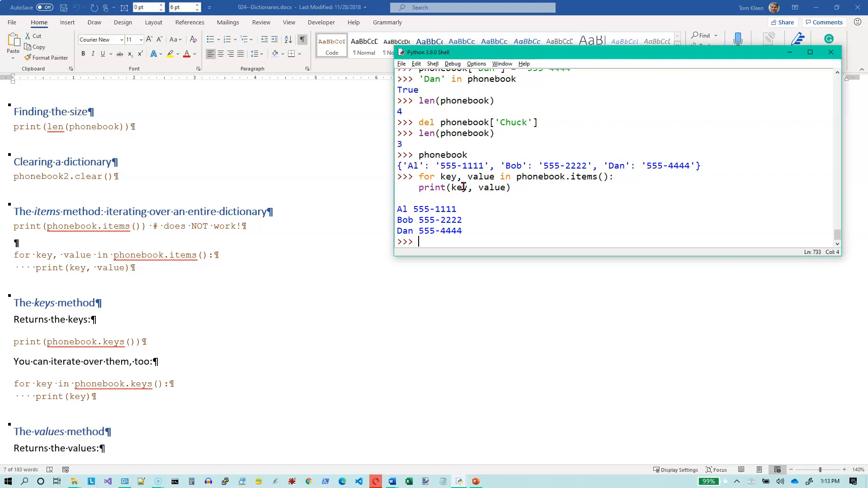
pyautogui.moveTo(483, 227)
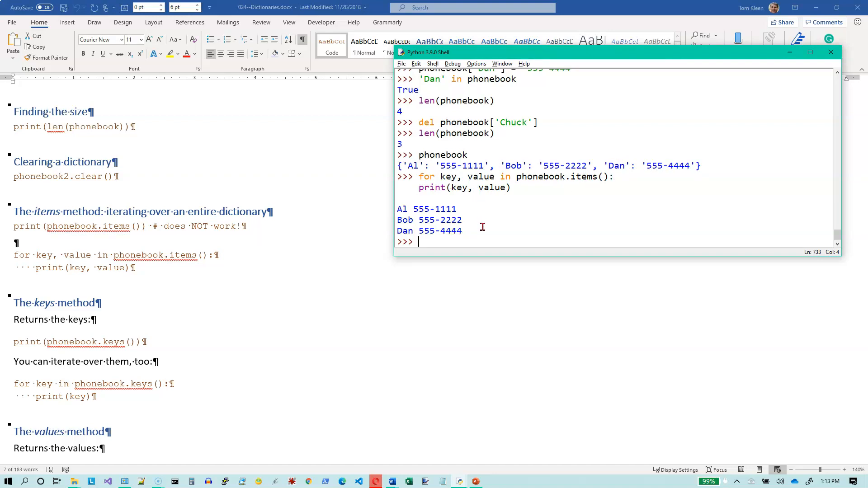
pyautogui.moveTo(428, 231)
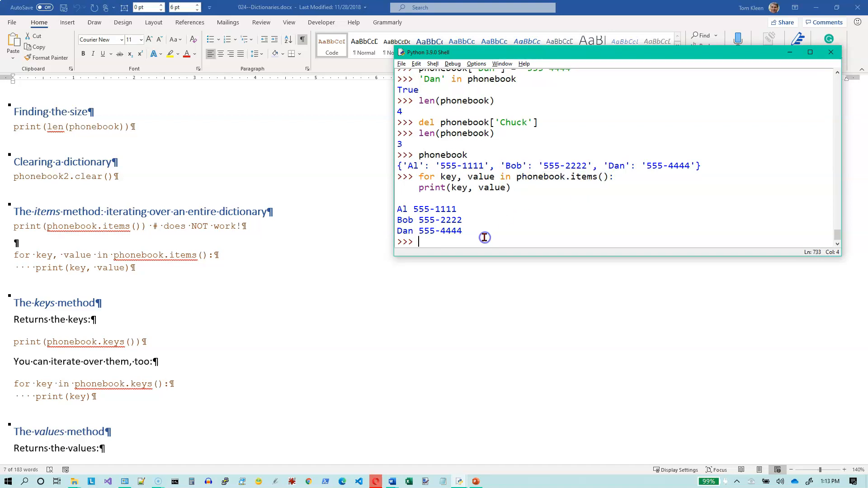
# - Run a for key, value in phonebook loop printing "hi", raising ValueError
pyautogui.write('for')
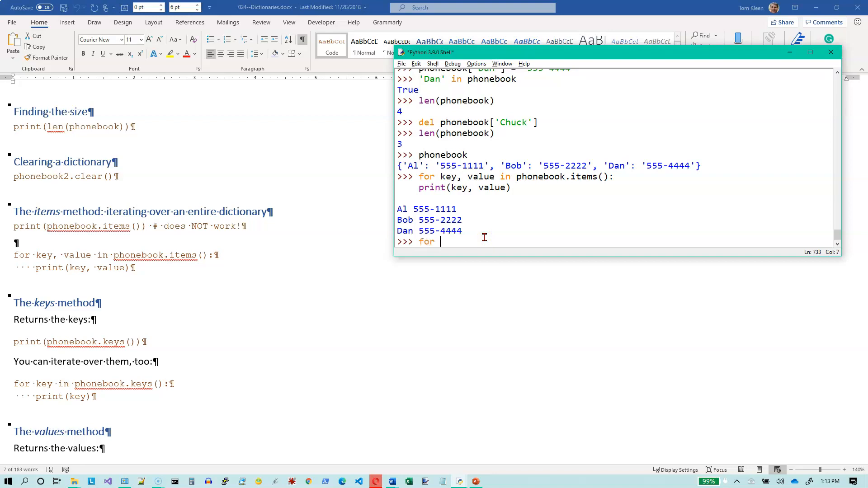
pyautogui.write('key, value in')
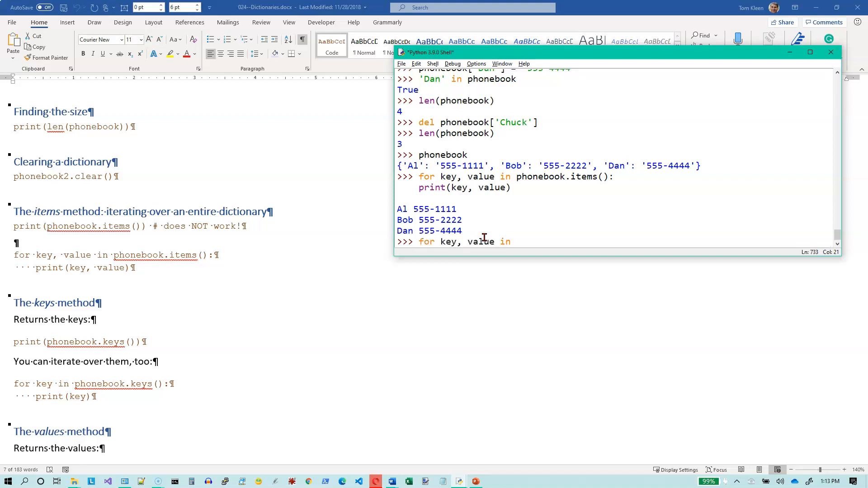
pyautogui.write('phonebook:')
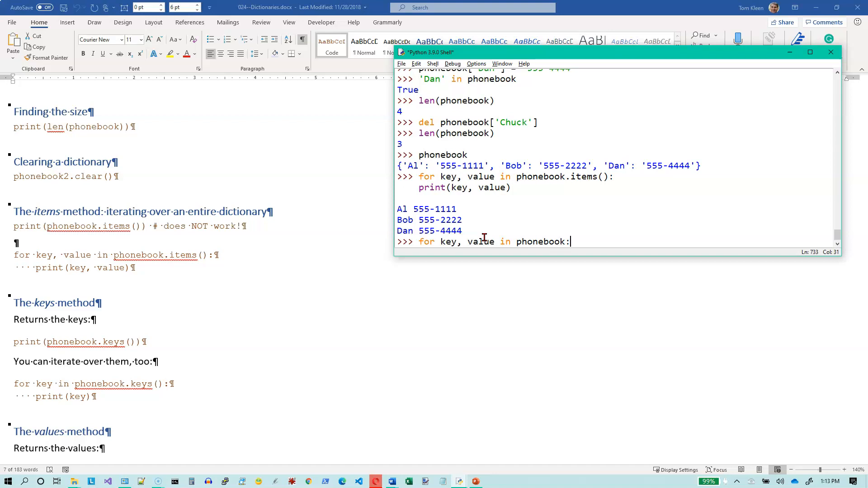
pyautogui.write('print')
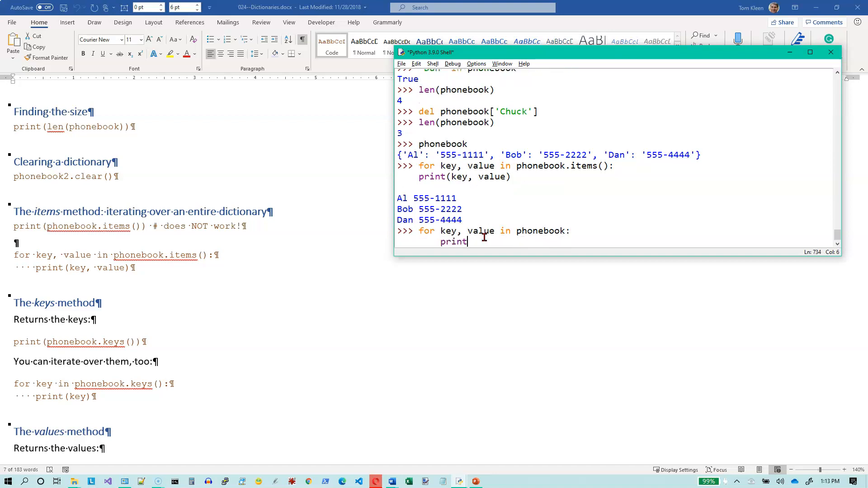
pyautogui.write('(')
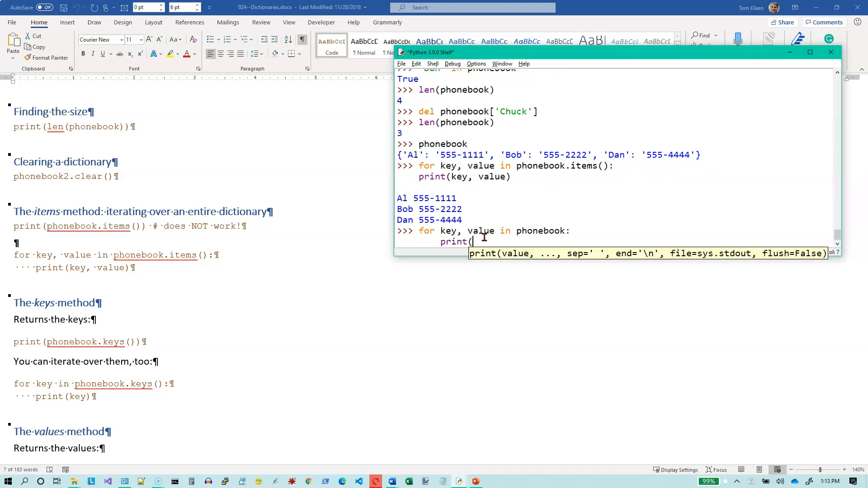
pyautogui.write('"hi")')
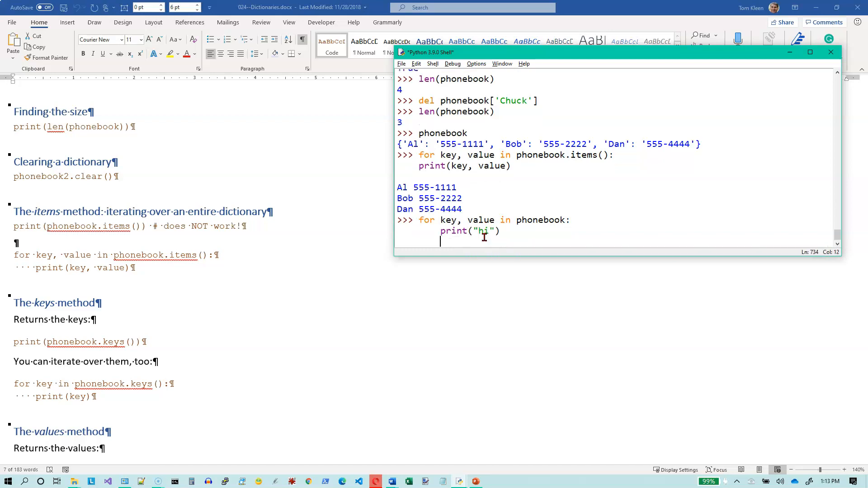
pyautogui.press('Return')
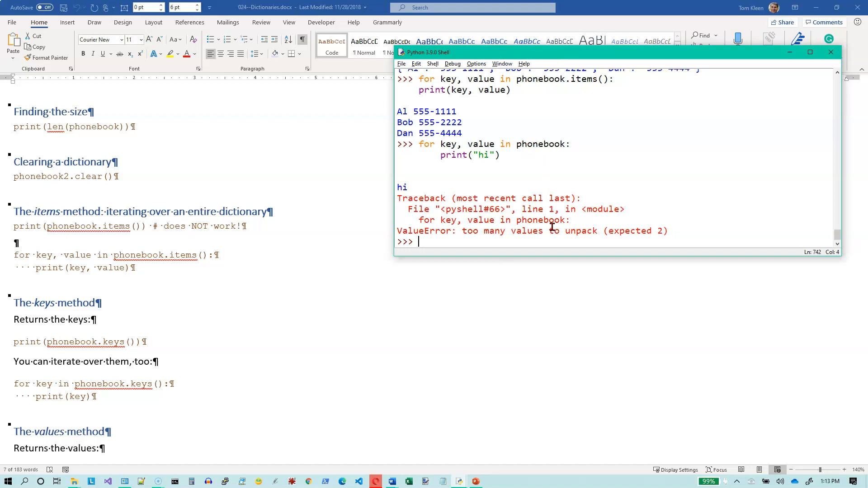
pyautogui.moveTo(558, 144)
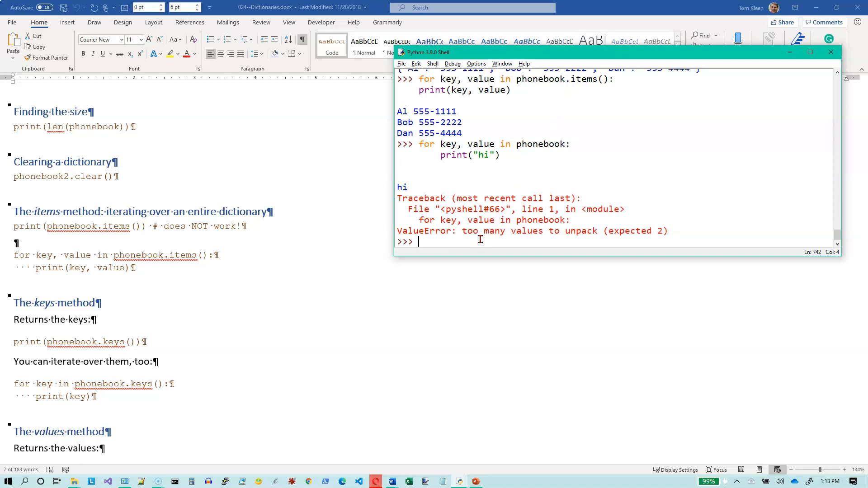
# - Evaluate phonebook.items() to list the Al, Bob and Dan pairs
pyautogui.write('phoneboo')
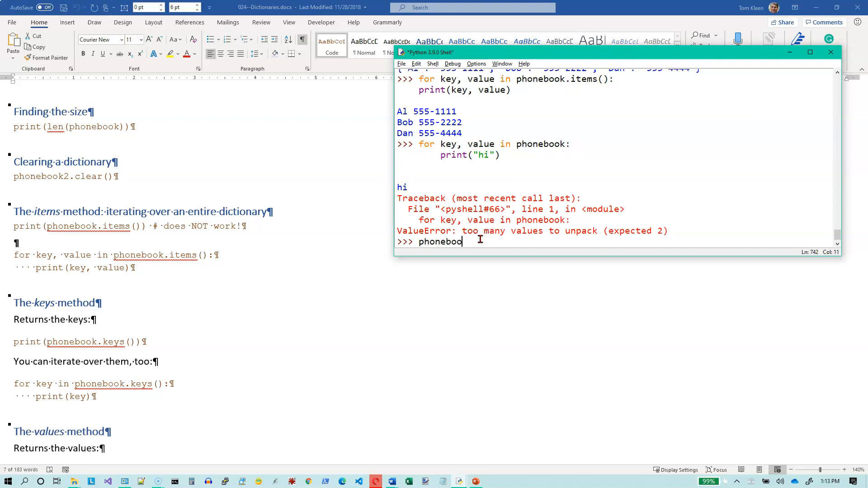
pyautogui.write('k.items(')
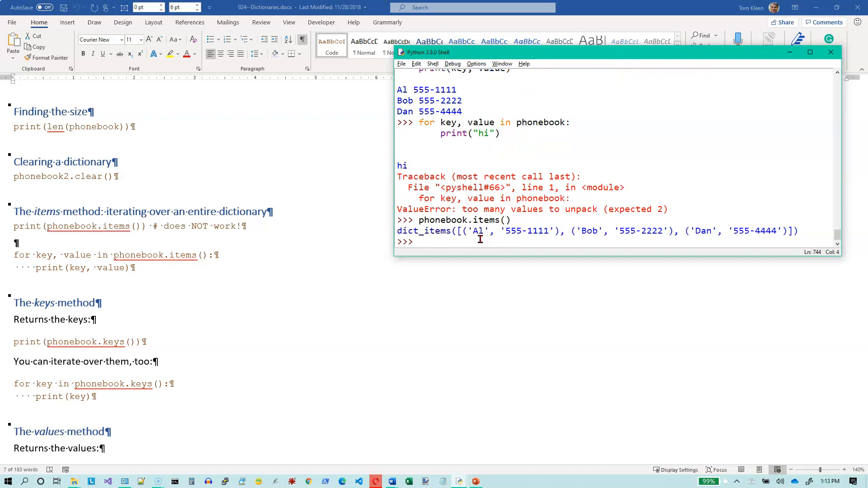
pyautogui.moveTo(578, 254)
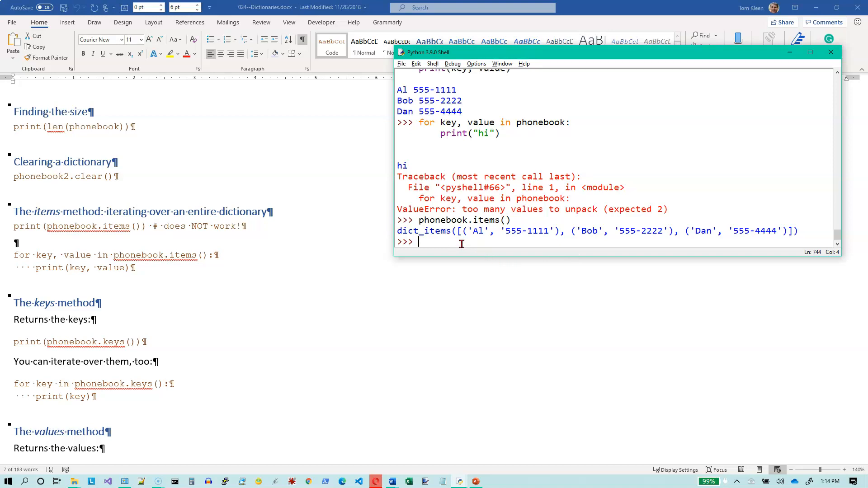
pyautogui.moveTo(476, 245)
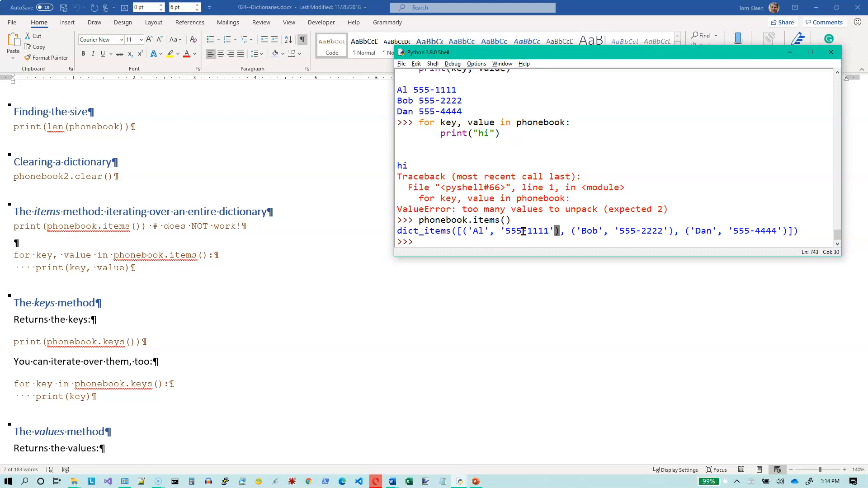
pyautogui.moveTo(587, 231)
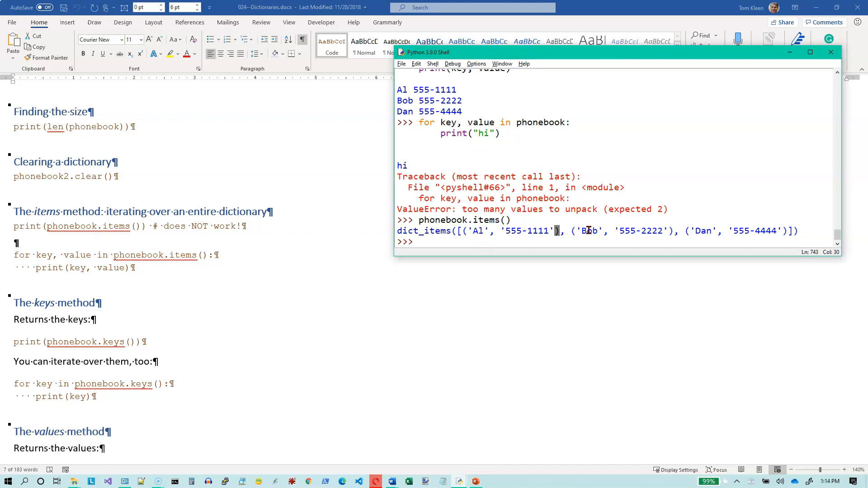
pyautogui.moveTo(719, 230)
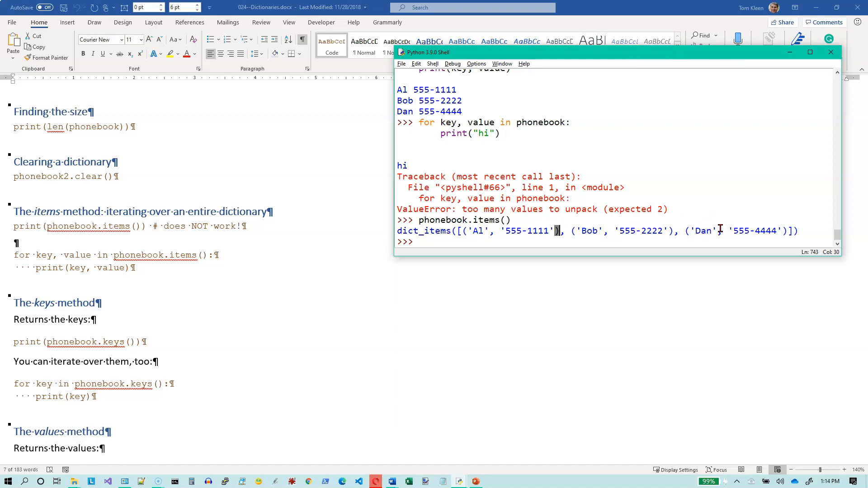
pyautogui.moveTo(251, 261)
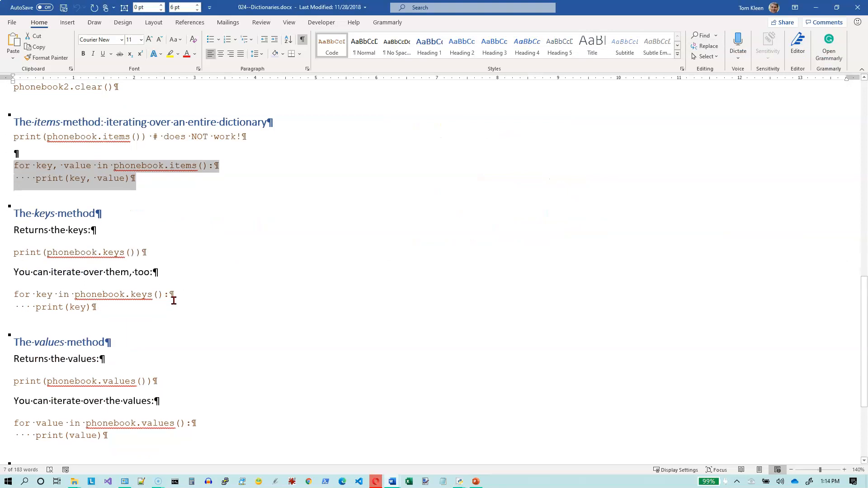
# - Run phonebook.keys() in the shell to list the names Al, Bob and Dan
pyautogui.scroll(-3)
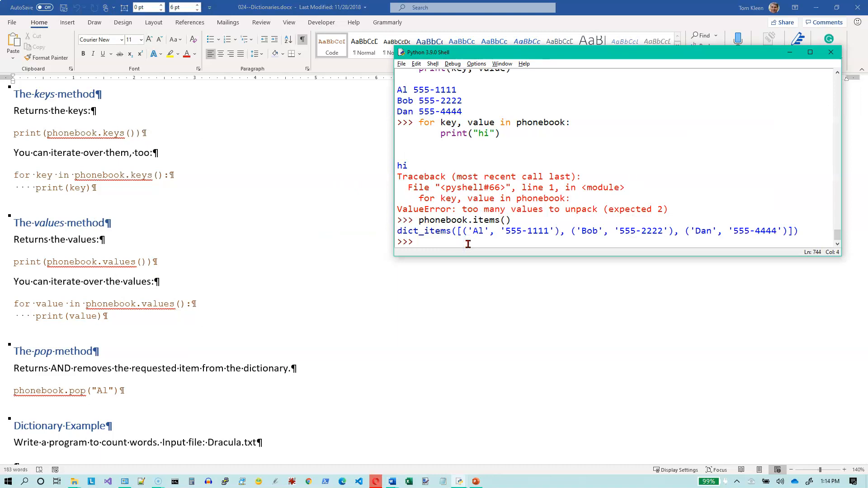
pyautogui.write('p')
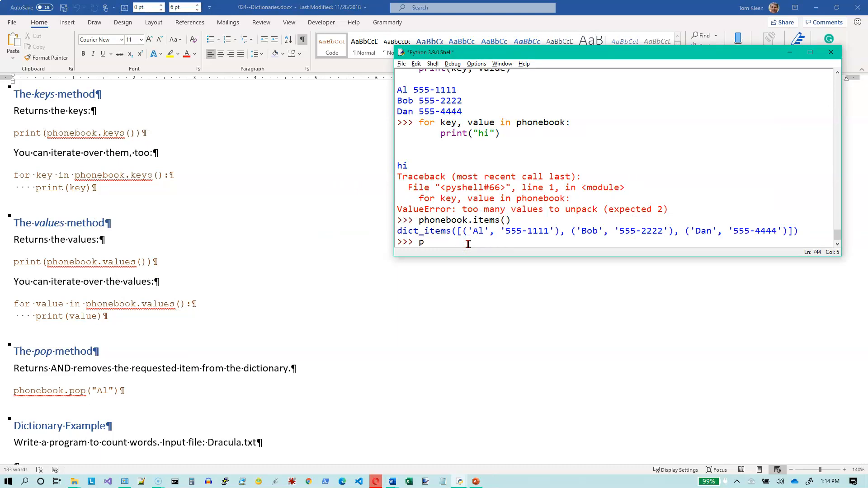
pyautogui.write('honebook')
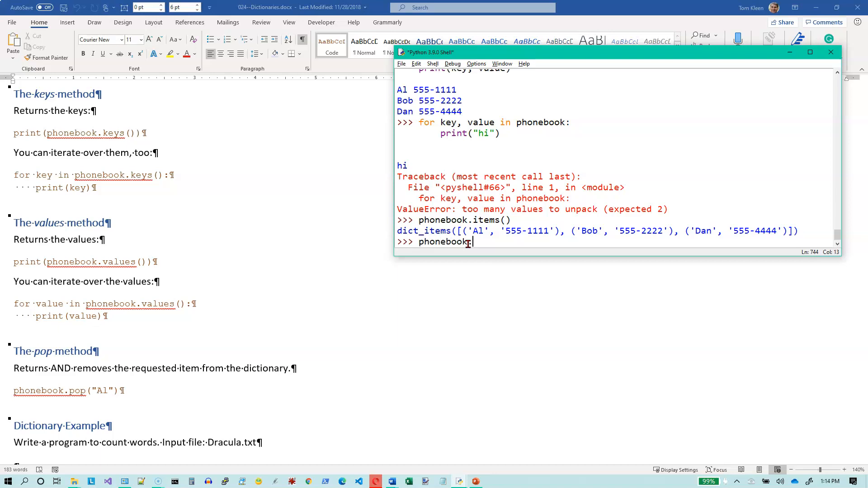
pyautogui.write('.keys()')
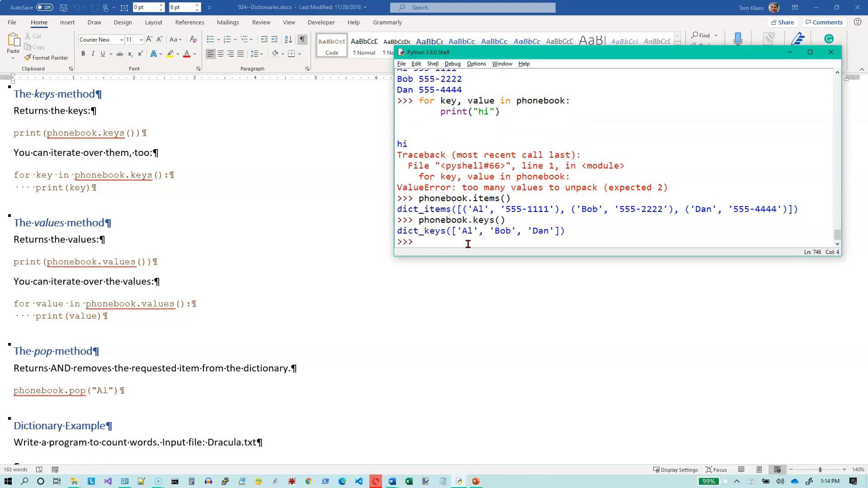
# - Run phonebook.values() to list the three phone numbers
pyautogui.write('pho')
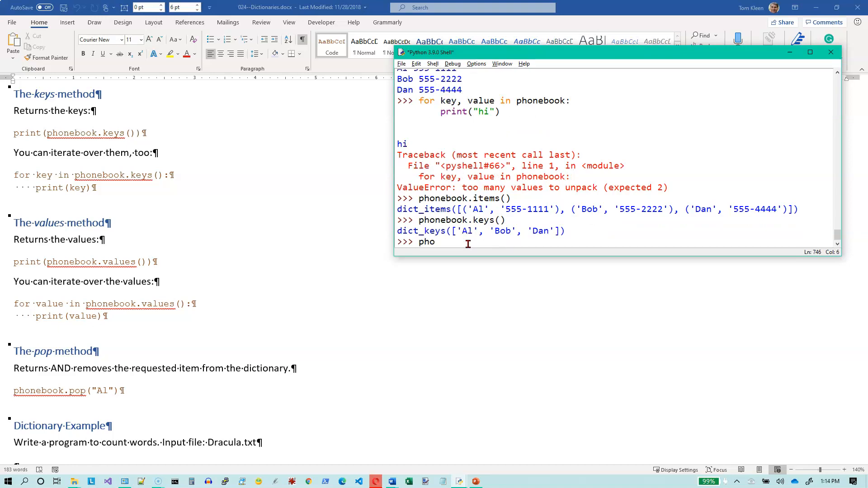
pyautogui.write('neb')
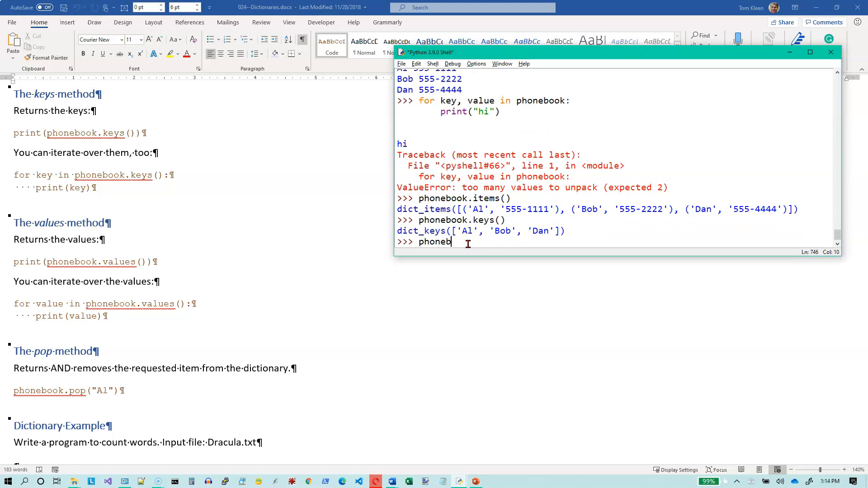
pyautogui.write('ook.values(')
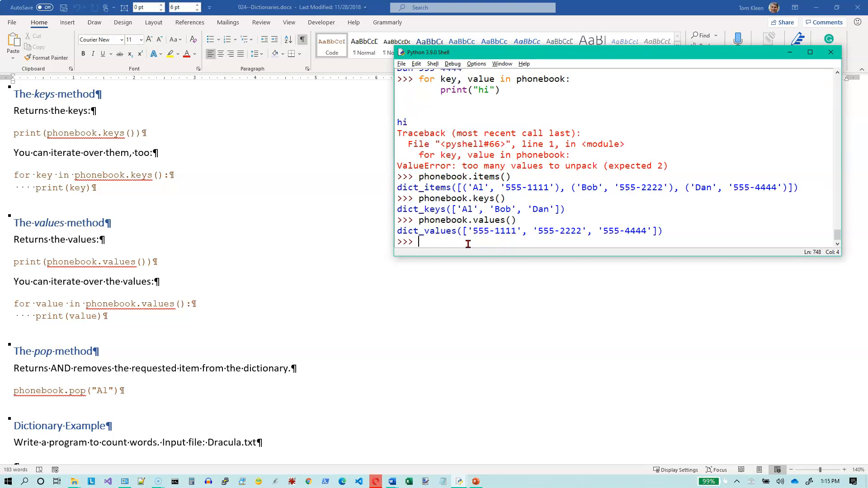
pyautogui.moveTo(197, 410)
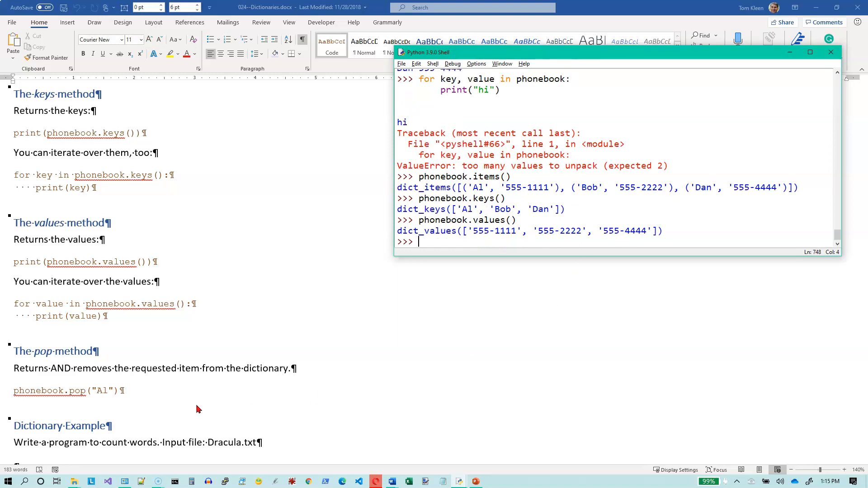
pyautogui.moveTo(124, 391)
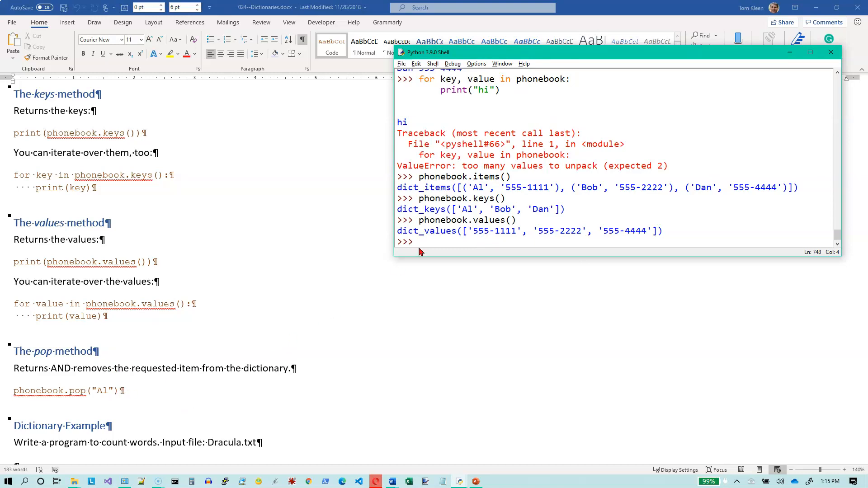
pyautogui.moveTo(457, 246)
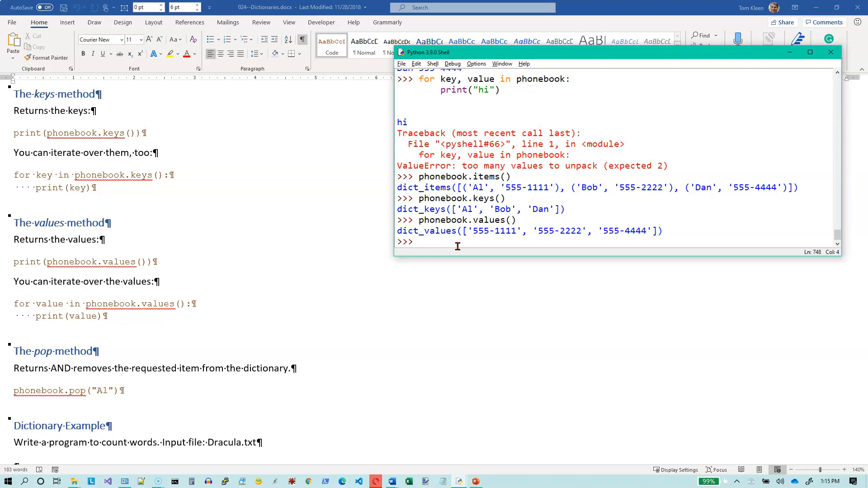
# - Run phonebook.pop("Al"), returning '555-1111' and removing Al's entry
pyautogui.write('phone')
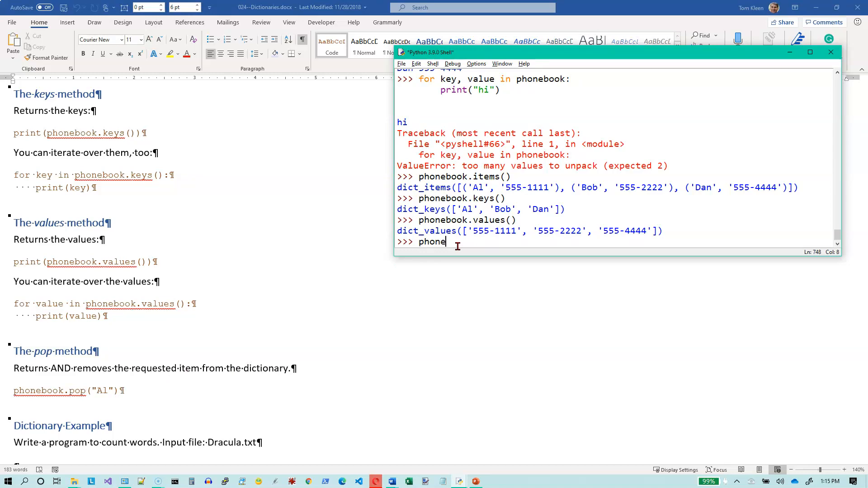
pyautogui.write('book.po')
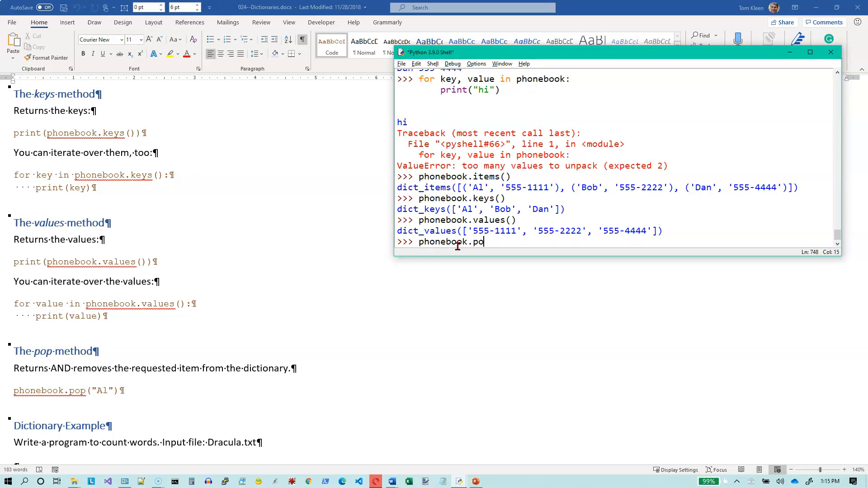
pyautogui.write('p("A')
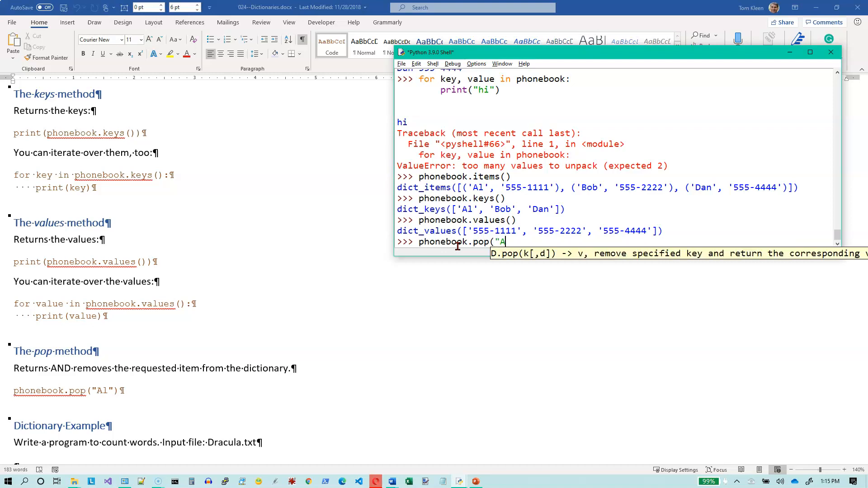
pyautogui.write('l")')
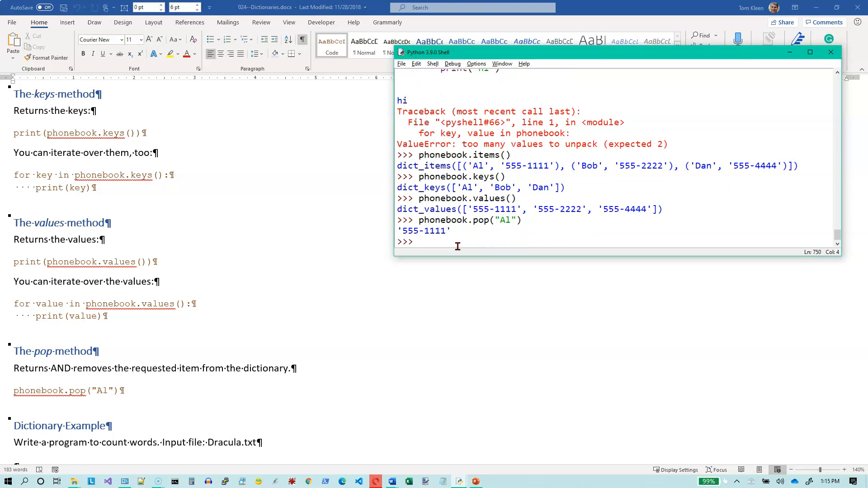
# - Begin typing the next phonebook statement, fixing a mistyped letter
pyautogui.write('pr')
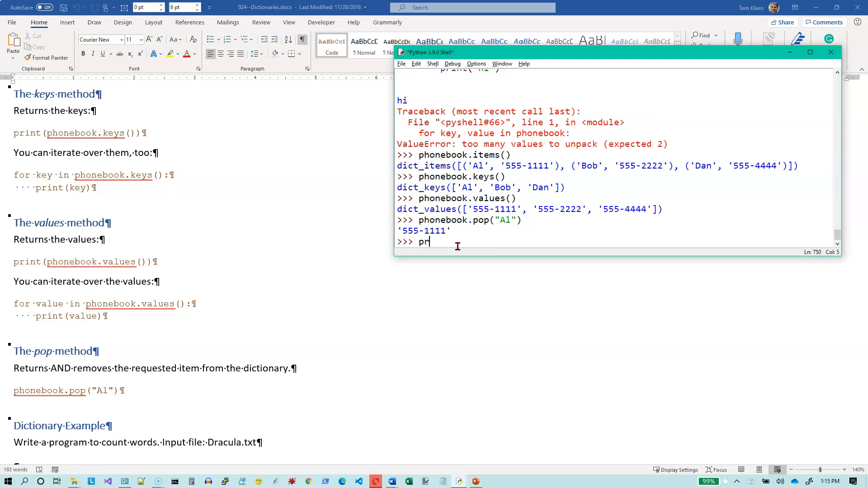
pyautogui.press('Backspace')
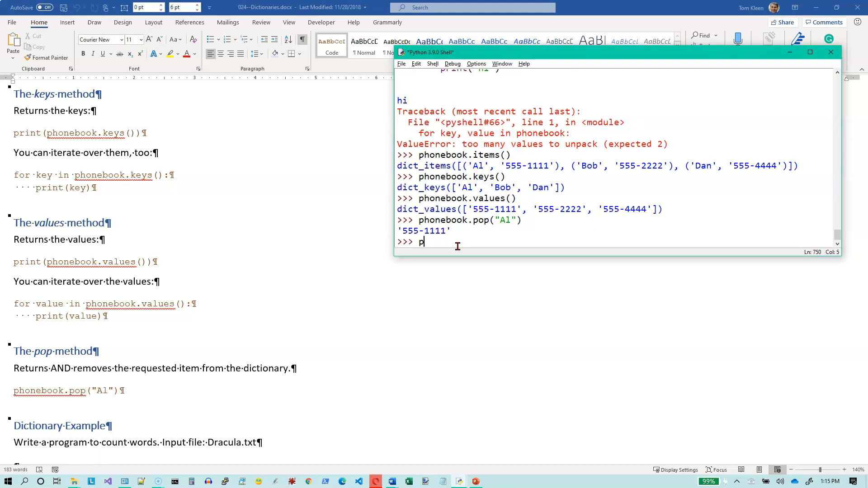
pyautogui.write('honebook')
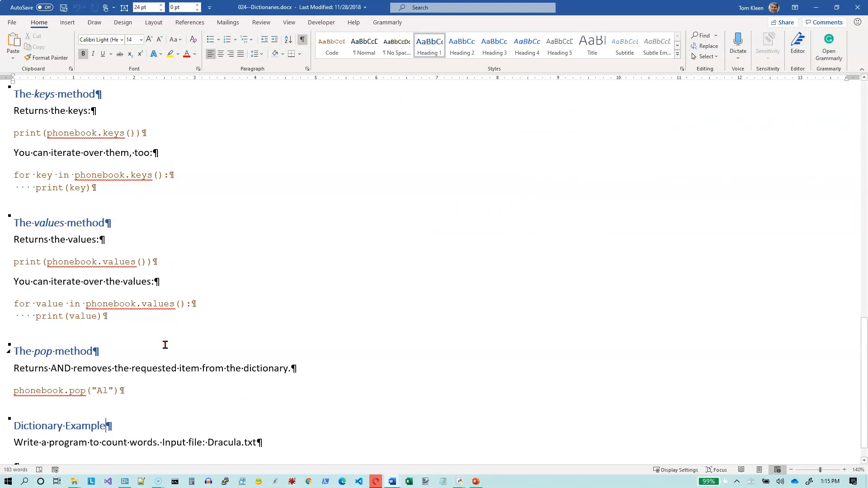
pyautogui.moveTo(179, 390)
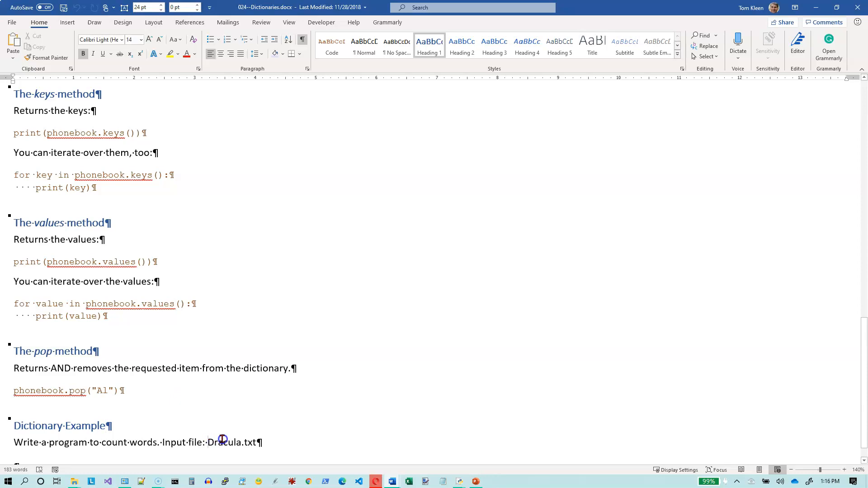
# - Select Dracula.txt in the Dictionary Example paragraph, then deselect it
pyautogui.doubleClick(226, 443)
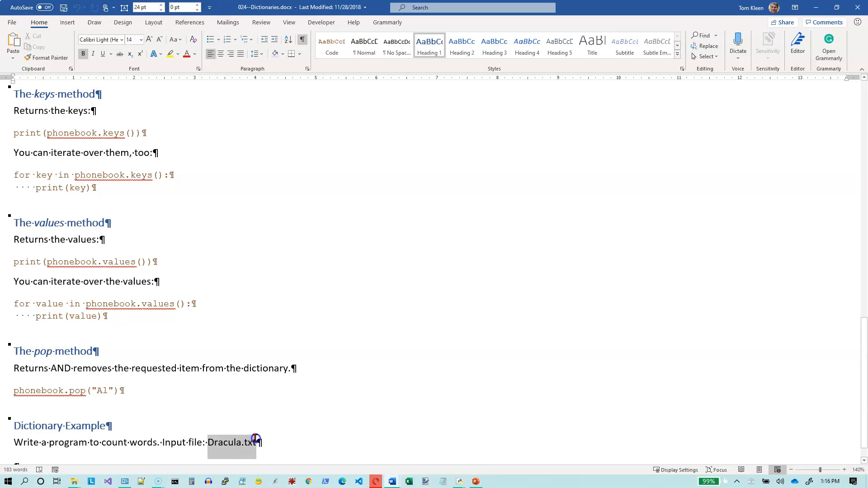
pyautogui.click(254, 439)
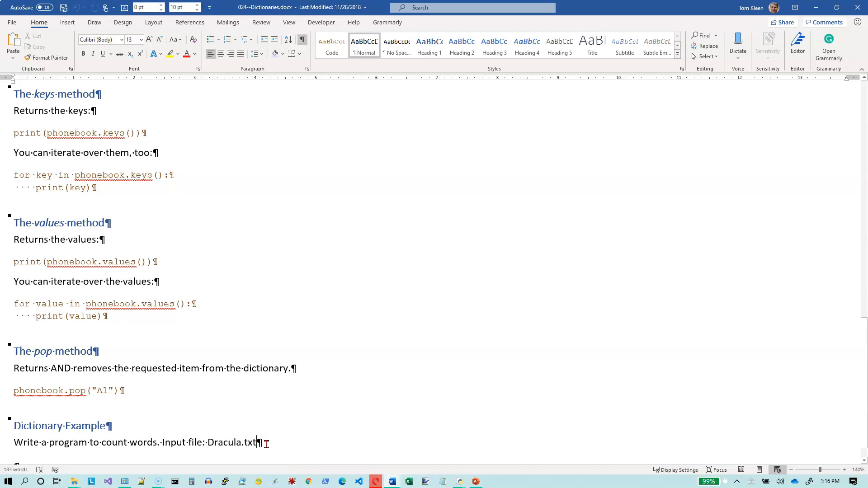
pyautogui.moveTo(270, 443)
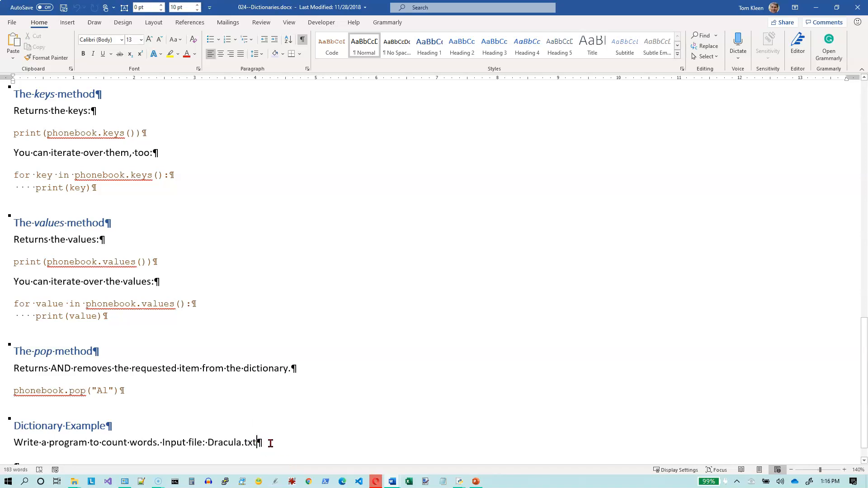